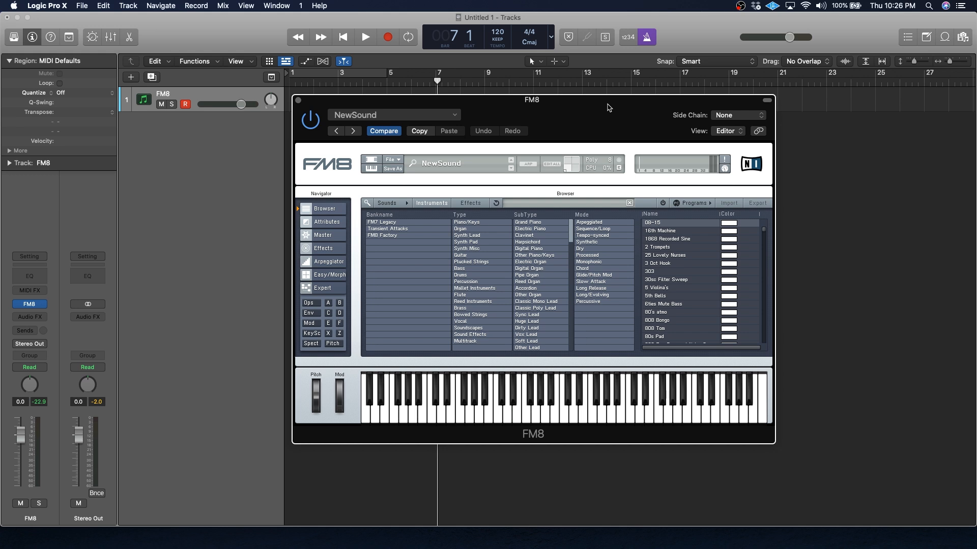
mouse_move(609, 108)
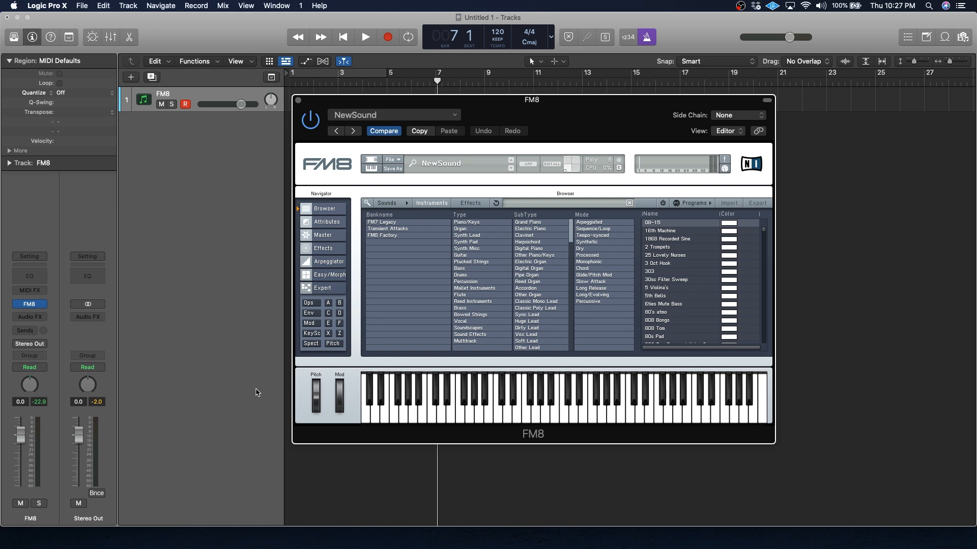
Load the Soft E-Piano preset from FM8's Piano/Keys category
double_click(619, 305)
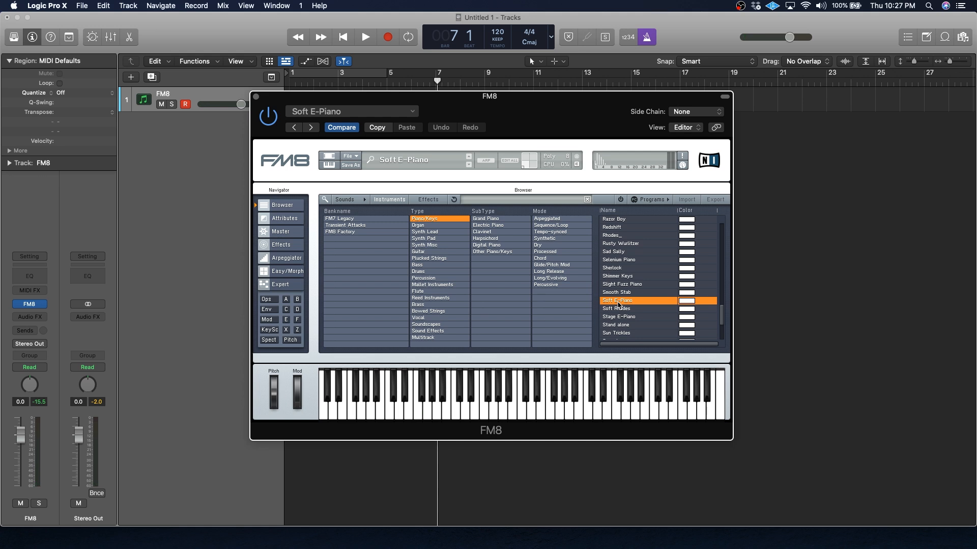
click(493, 405)
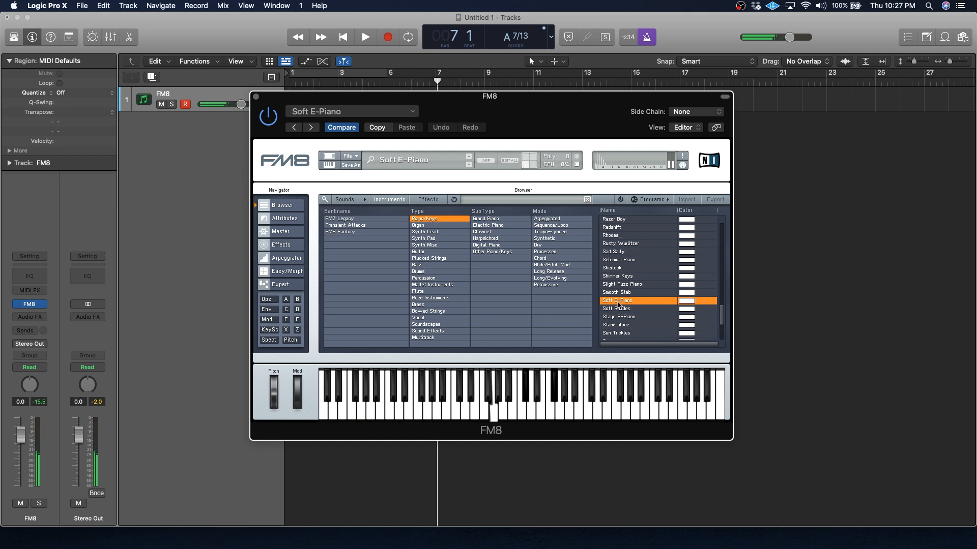
click(424, 232)
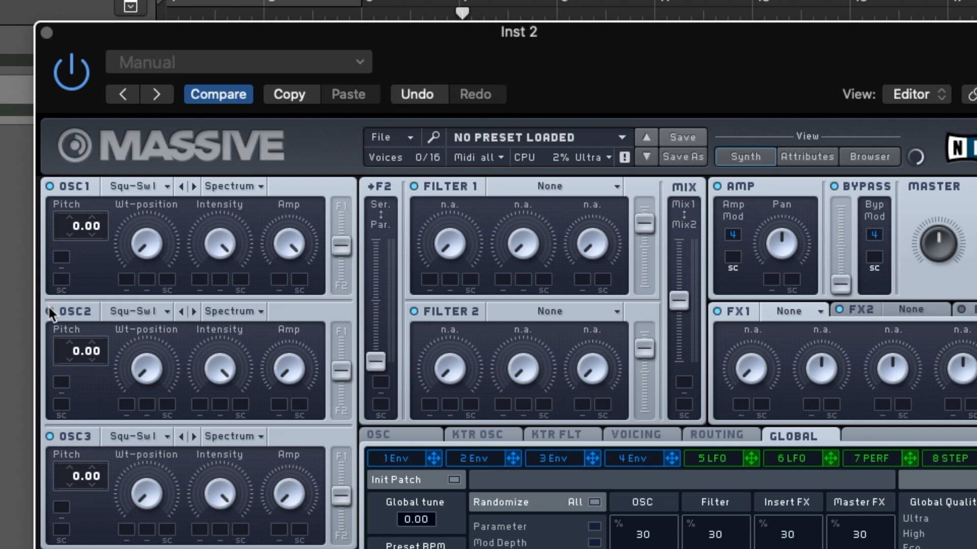
mouse_move(114, 266)
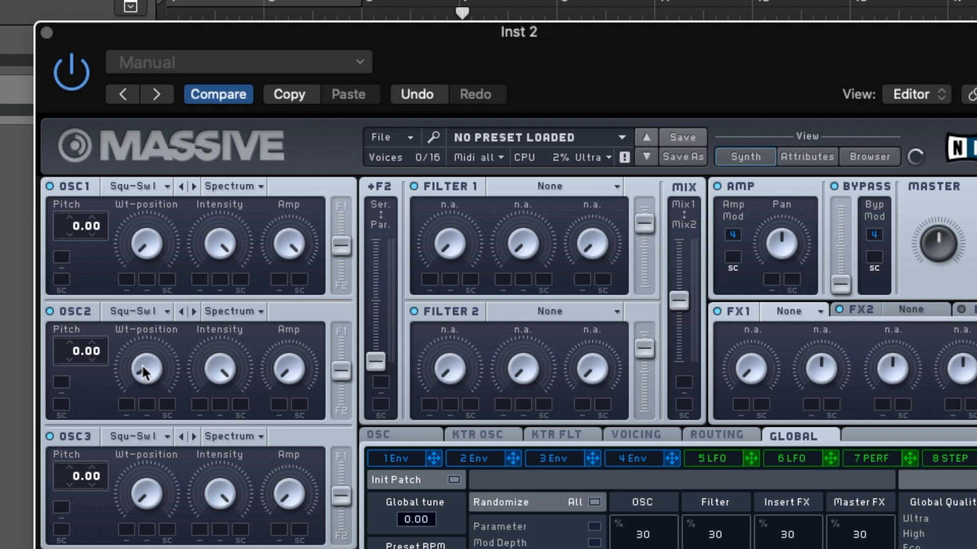
mouse_move(265, 335)
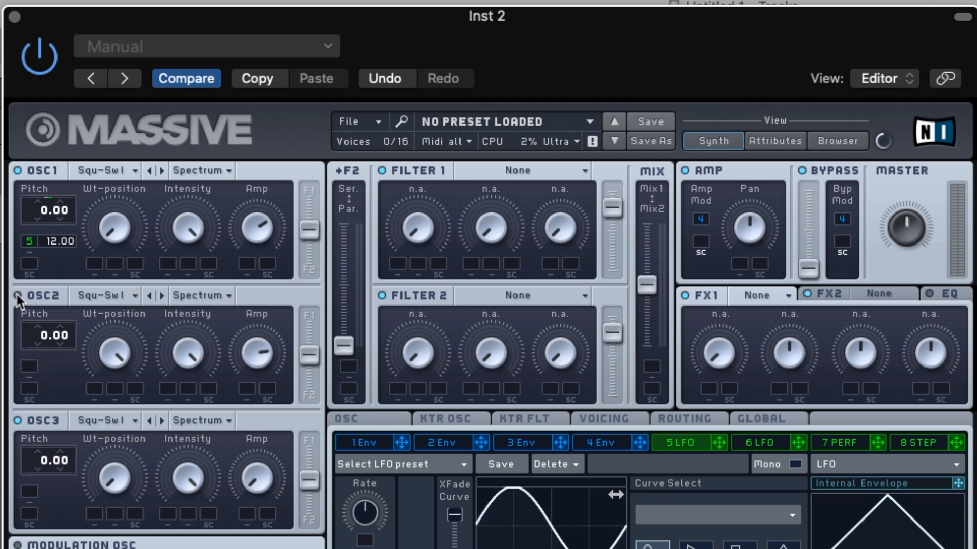
mouse_move(673, 493)
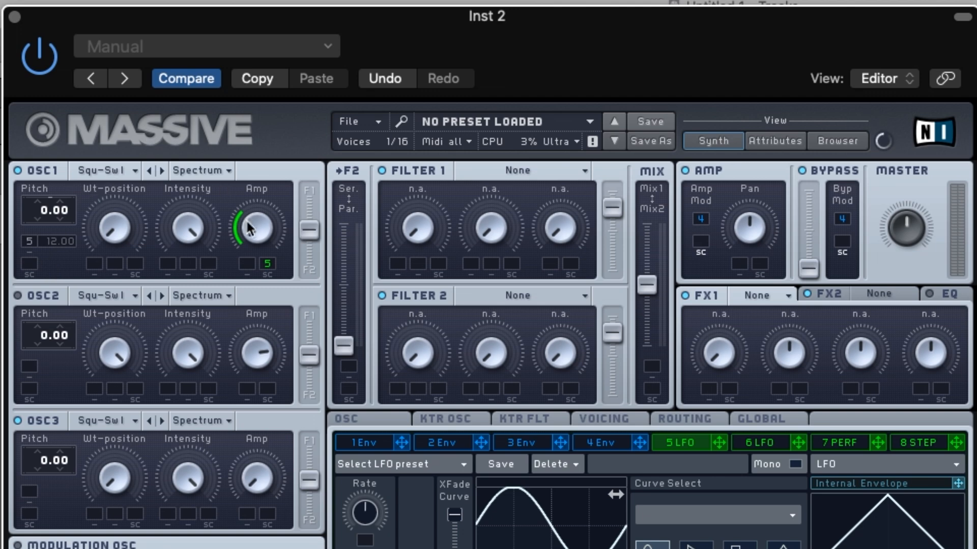
Set the depth of LFO 5's modulation of oscillator 1 amplitude in Massive
drag(252, 226, 265, 240)
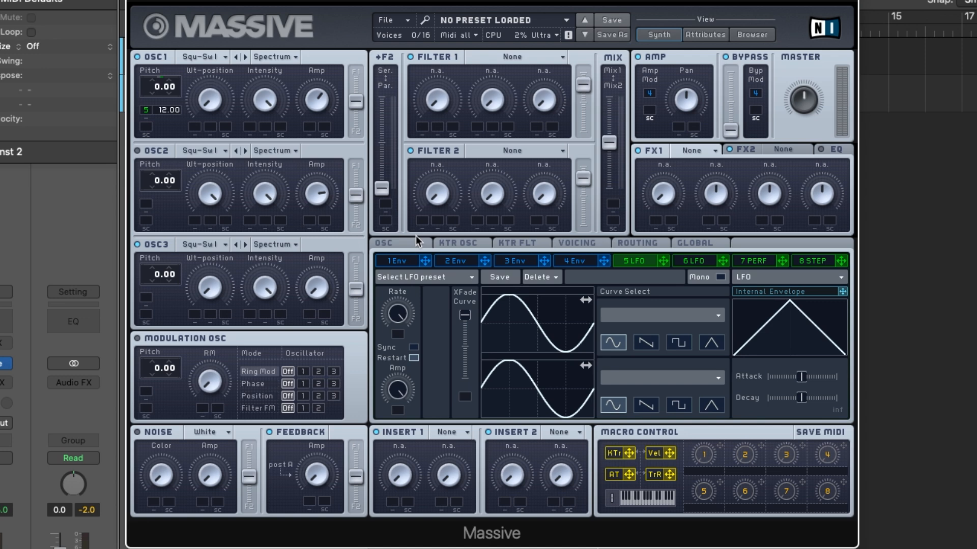
mouse_move(418, 309)
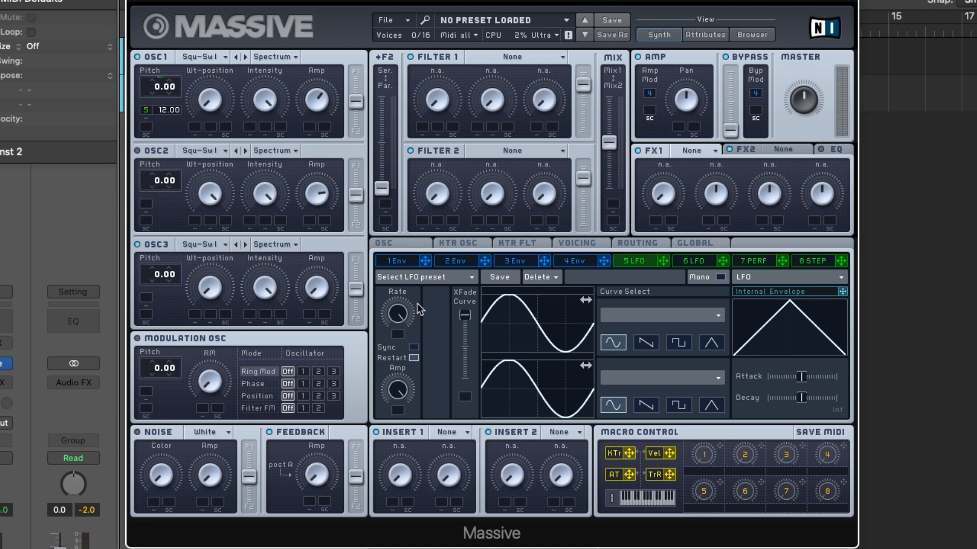
mouse_move(432, 348)
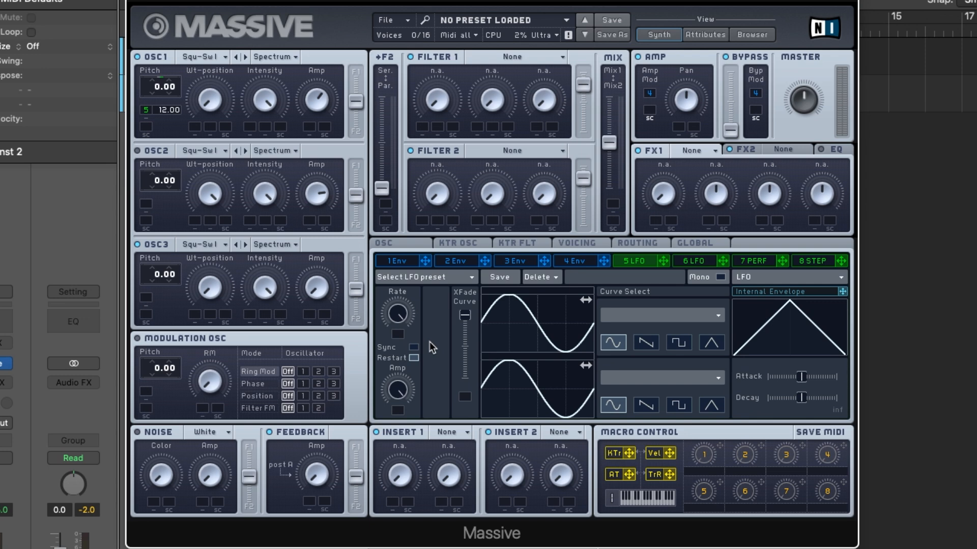
mouse_move(398, 339)
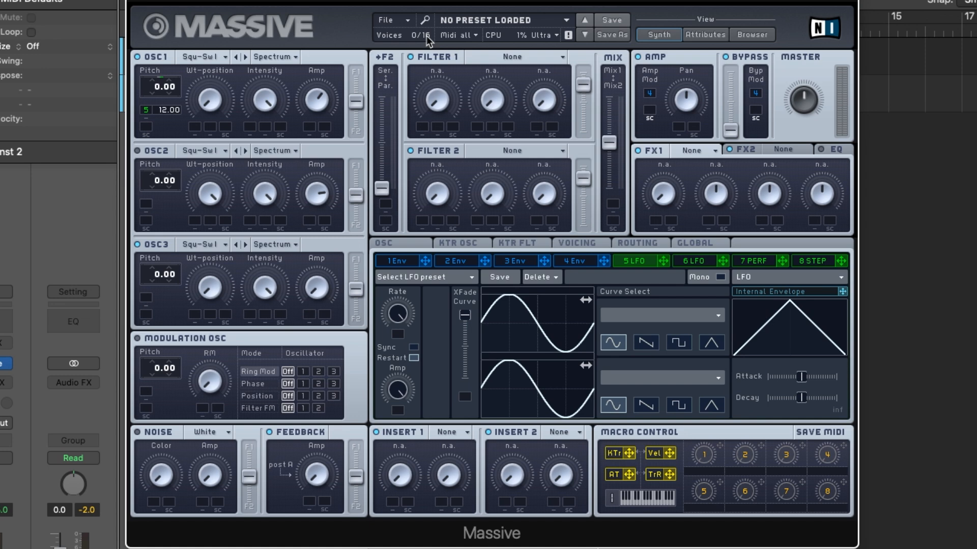
mouse_move(369, 184)
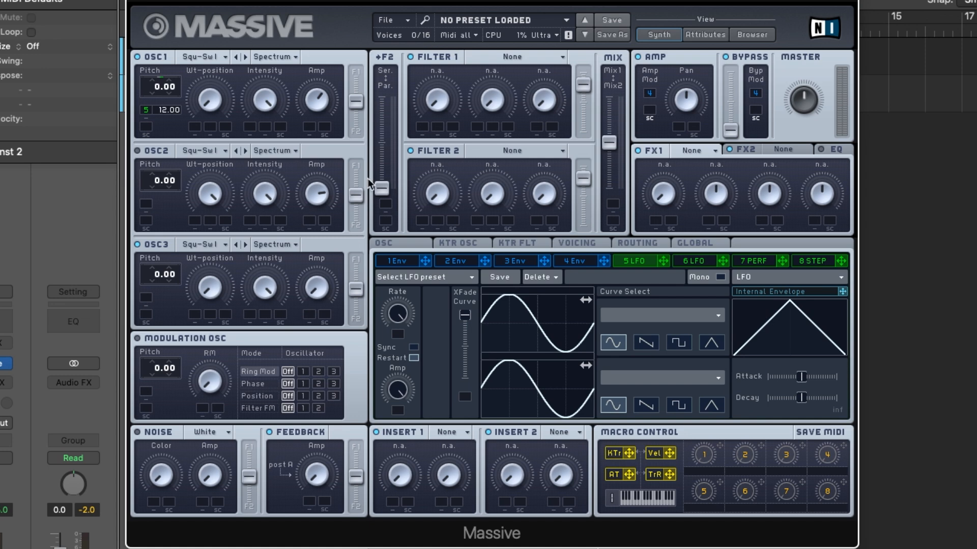
mouse_move(409, 456)
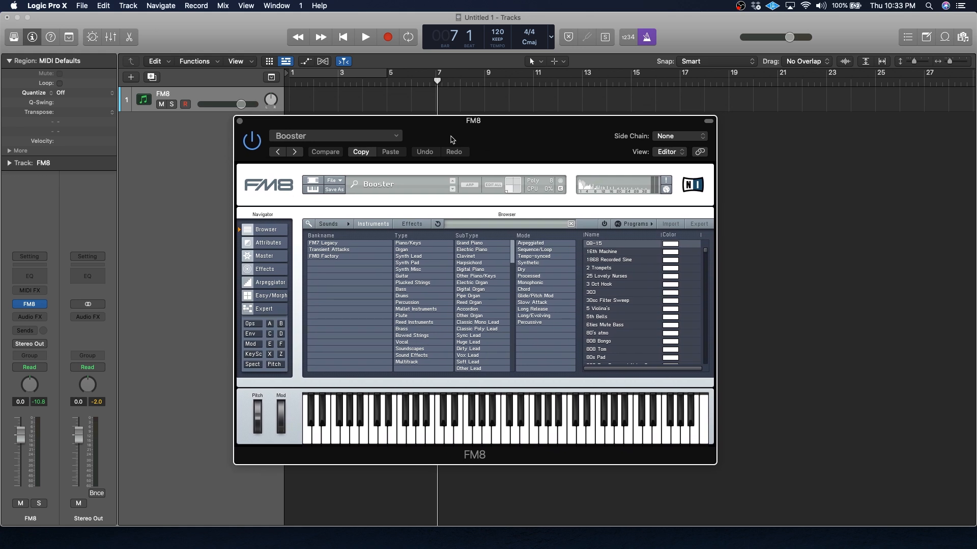
mouse_move(376, 200)
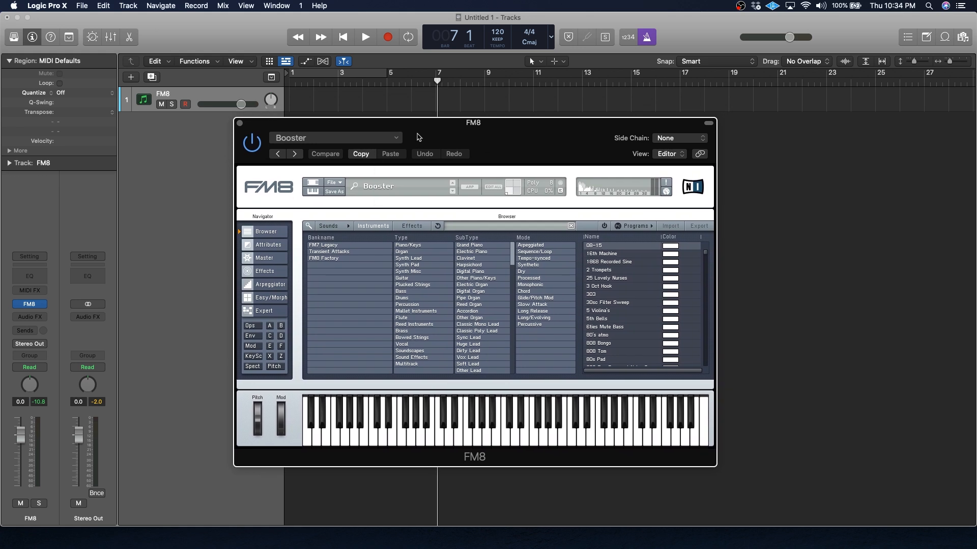
Recall FM8's default init patch and show the Expert view with the empty FM matrix
drag(473, 122, 465, 122)
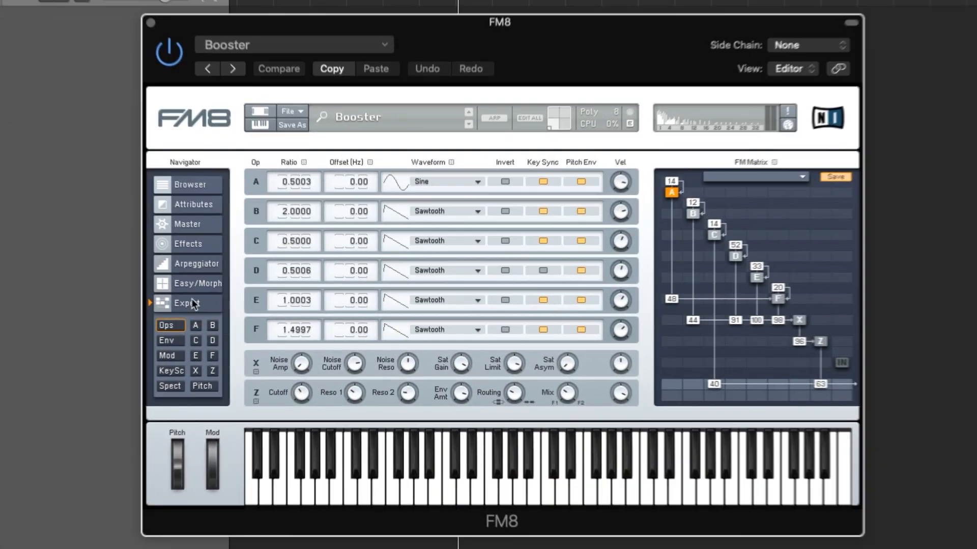
click(293, 44)
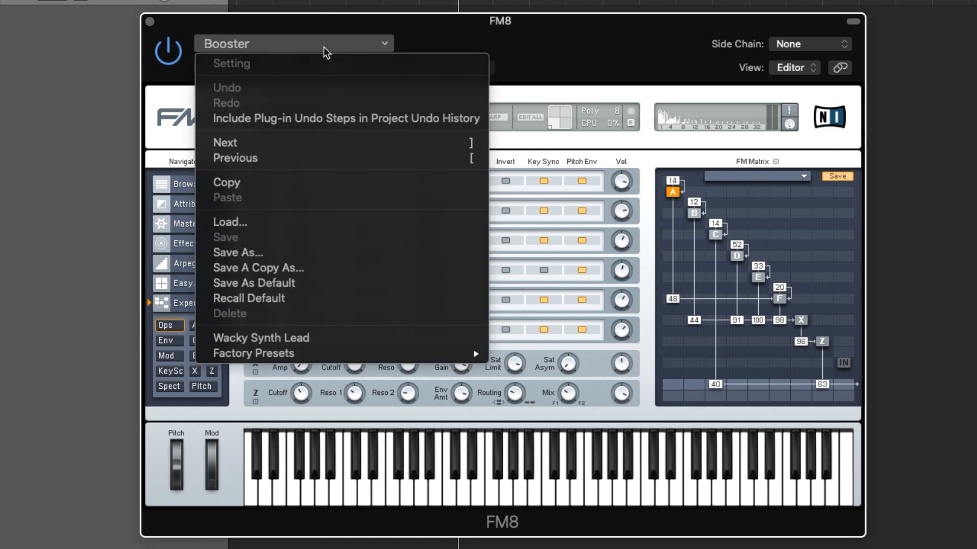
mouse_move(254, 283)
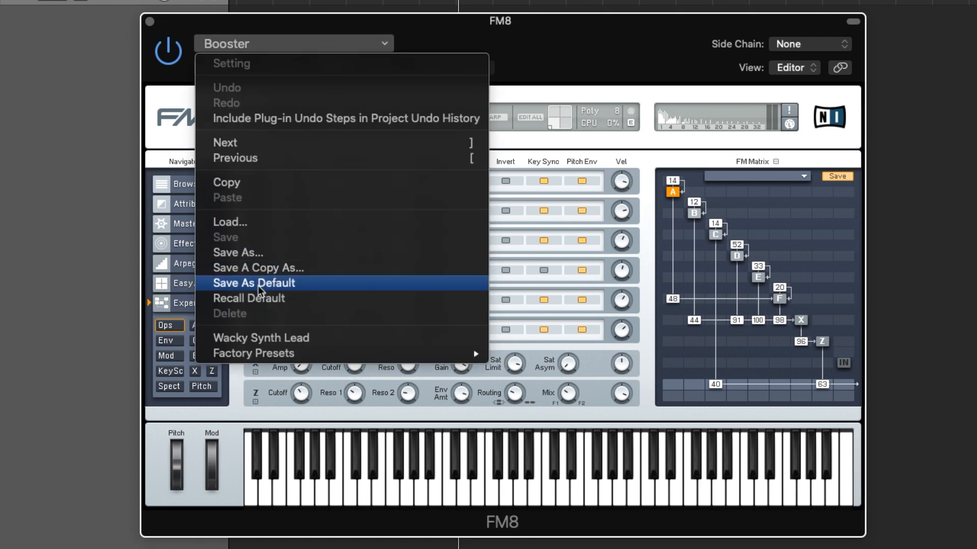
click(253, 284)
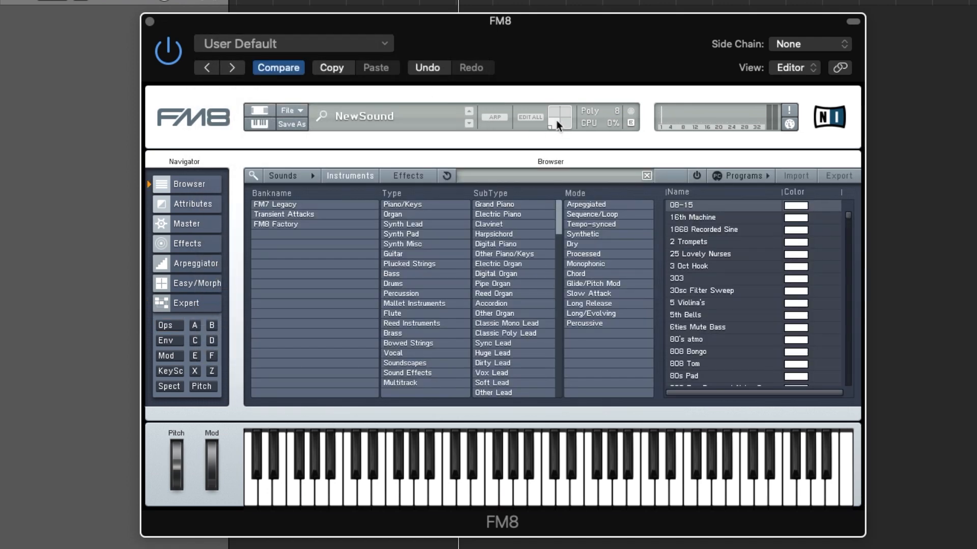
click(185, 303)
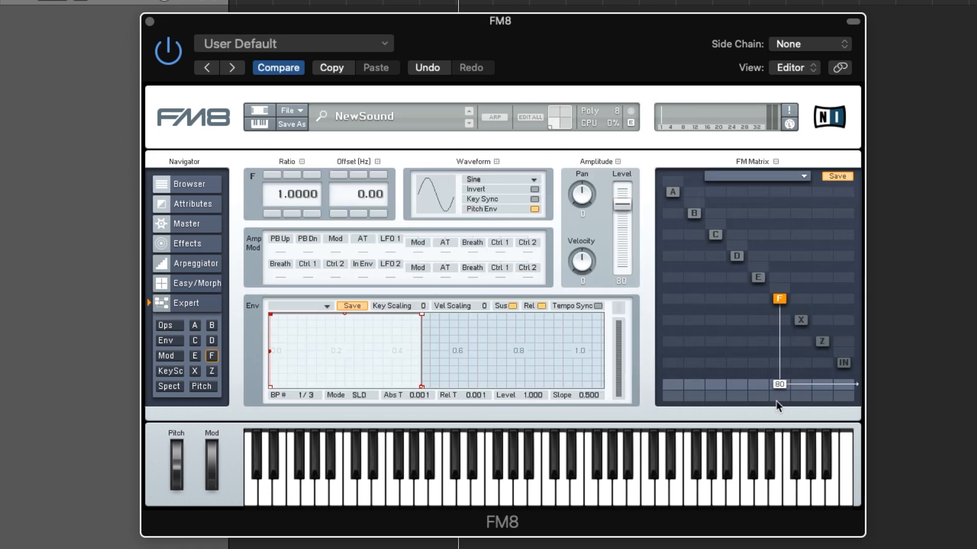
mouse_move(831, 414)
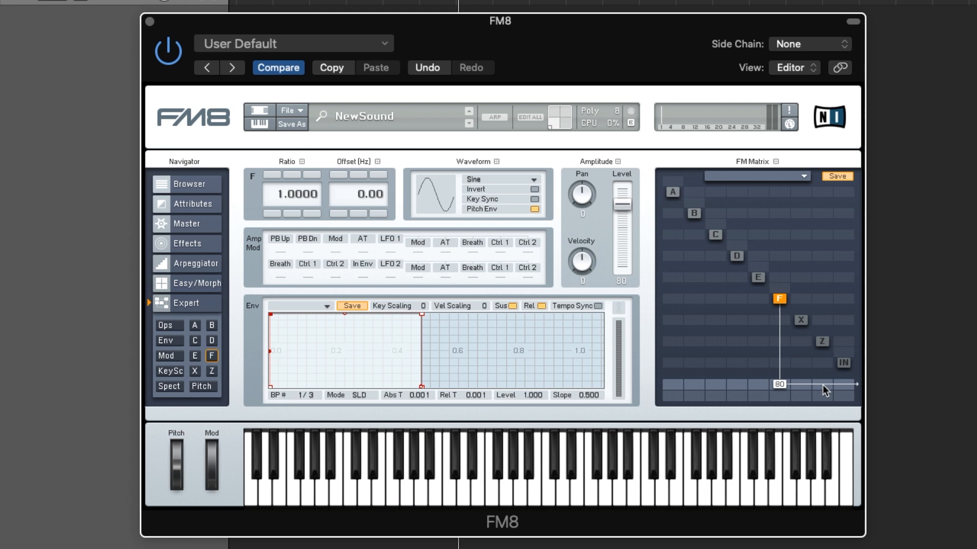
mouse_move(612, 226)
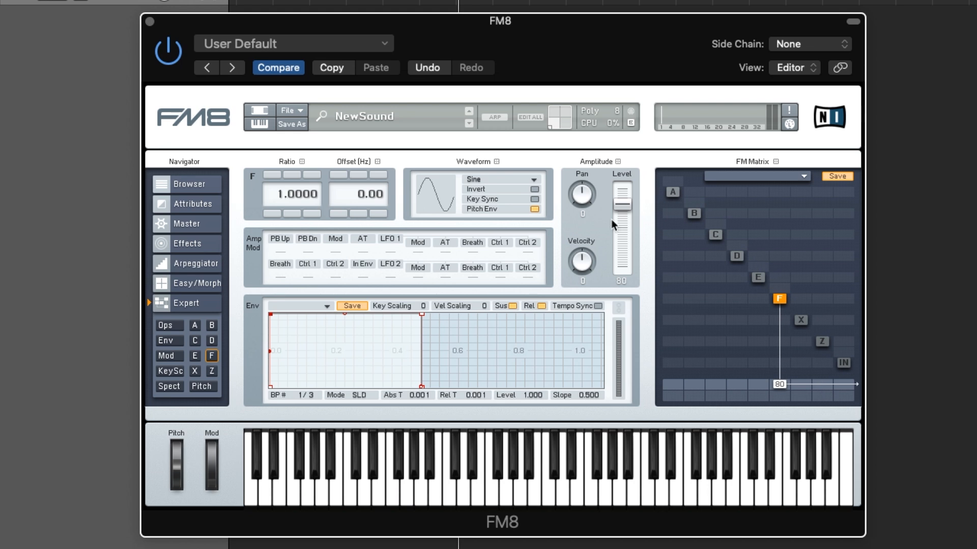
Select operator E in the FM matrix to edit its sine-wave settings
click(545, 470)
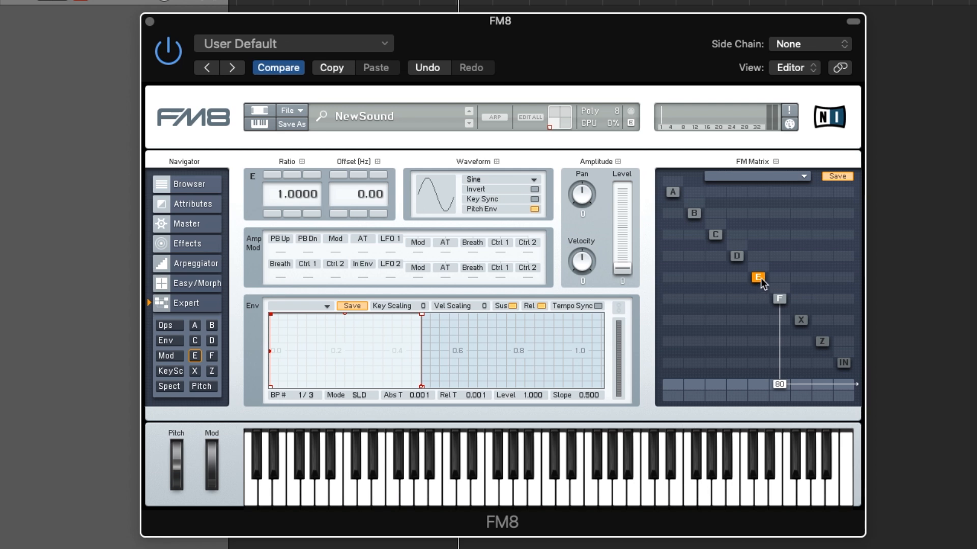
Give operator E a sawtooth waveform and set its output level to 90
click(532, 179)
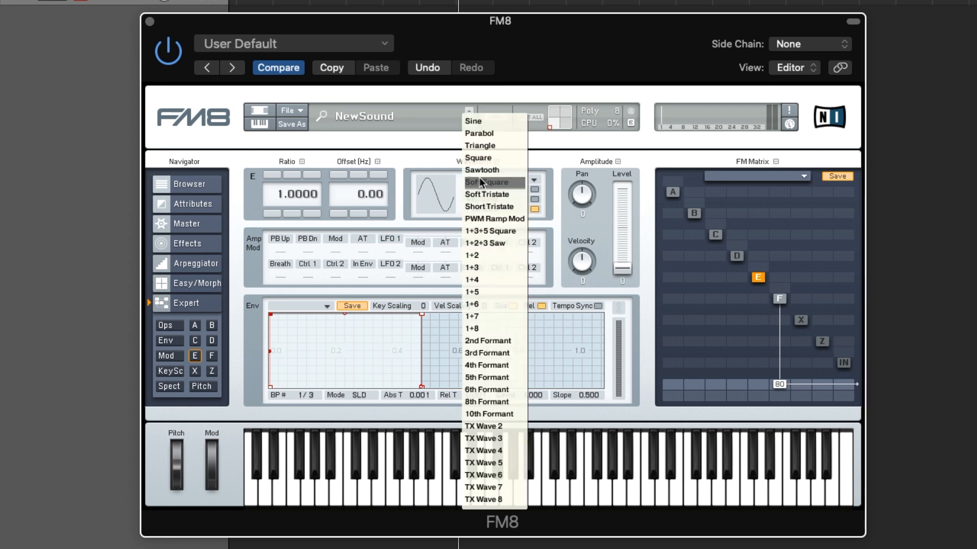
click(481, 170)
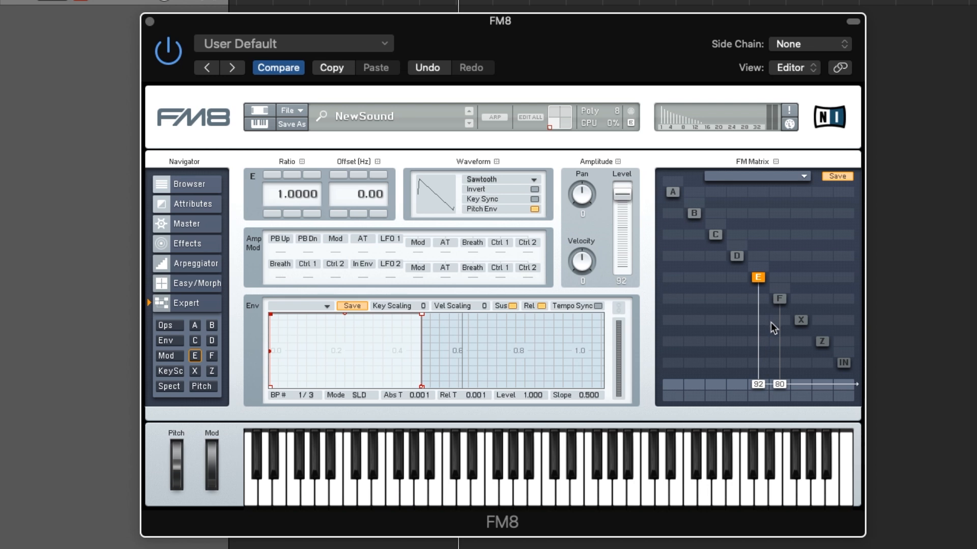
drag(622, 187, 622, 199)
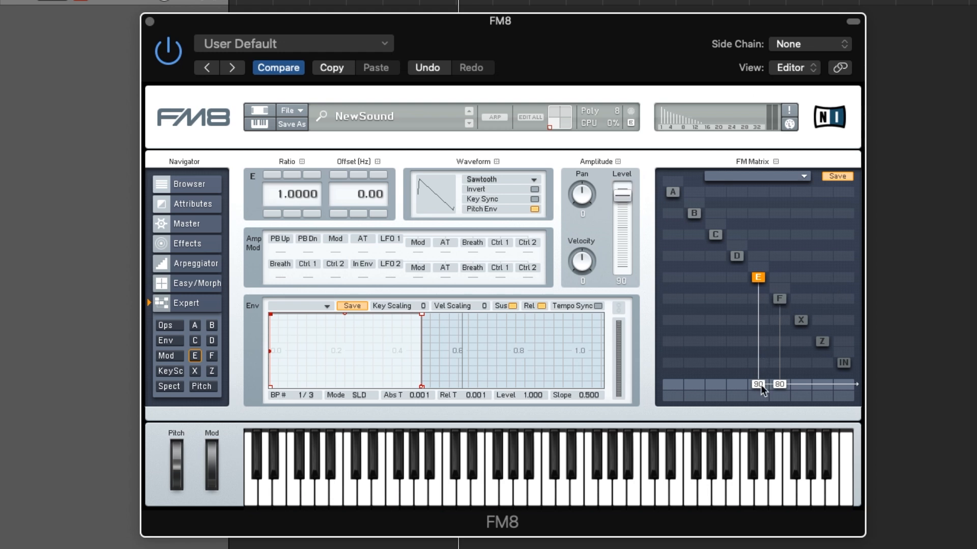
mouse_move(848, 404)
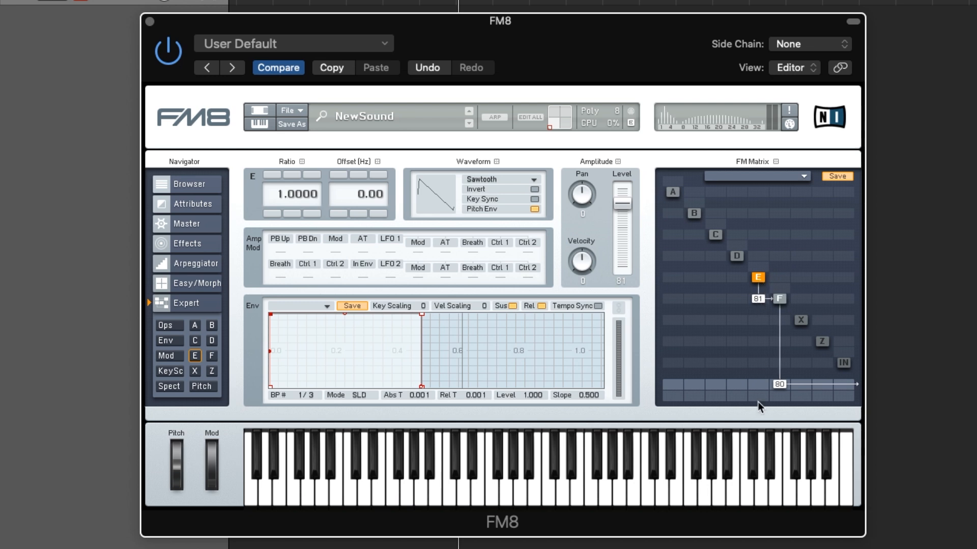
mouse_move(759, 293)
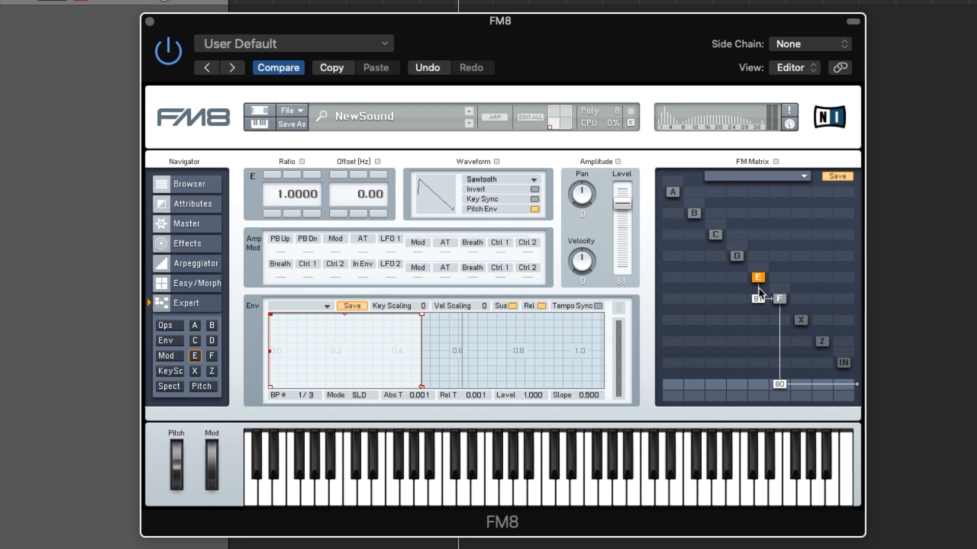
Select operator F to show its sine-wave settings at ratio 1.0000
click(781, 299)
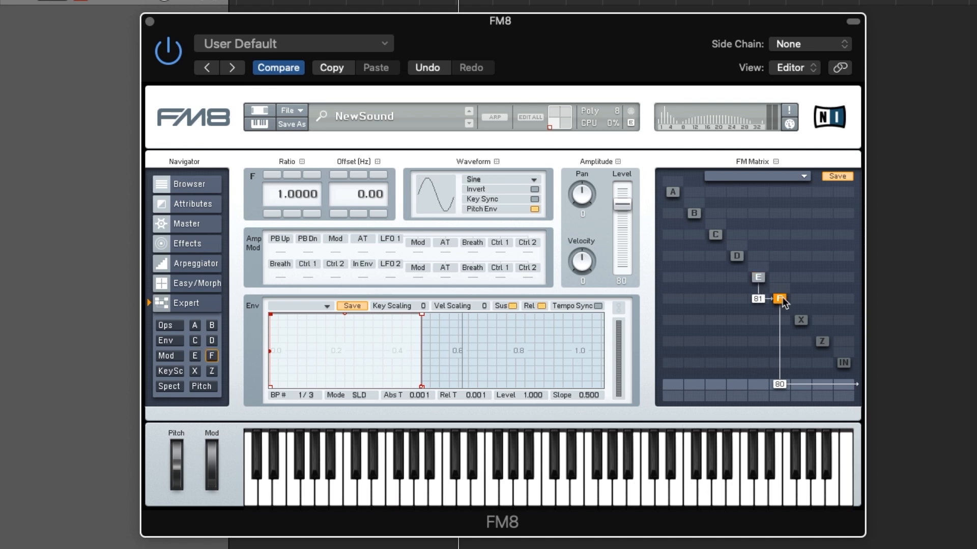
click(545, 473)
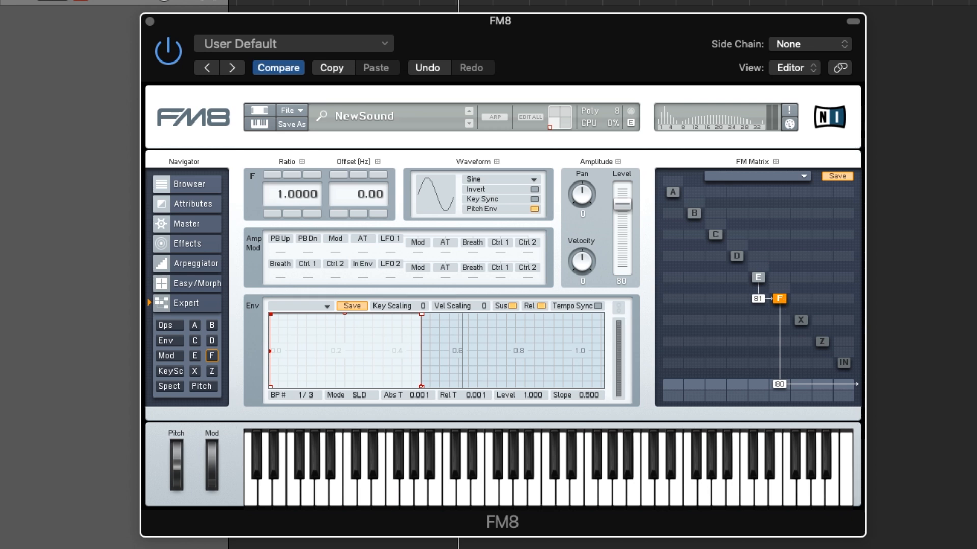
mouse_move(787, 329)
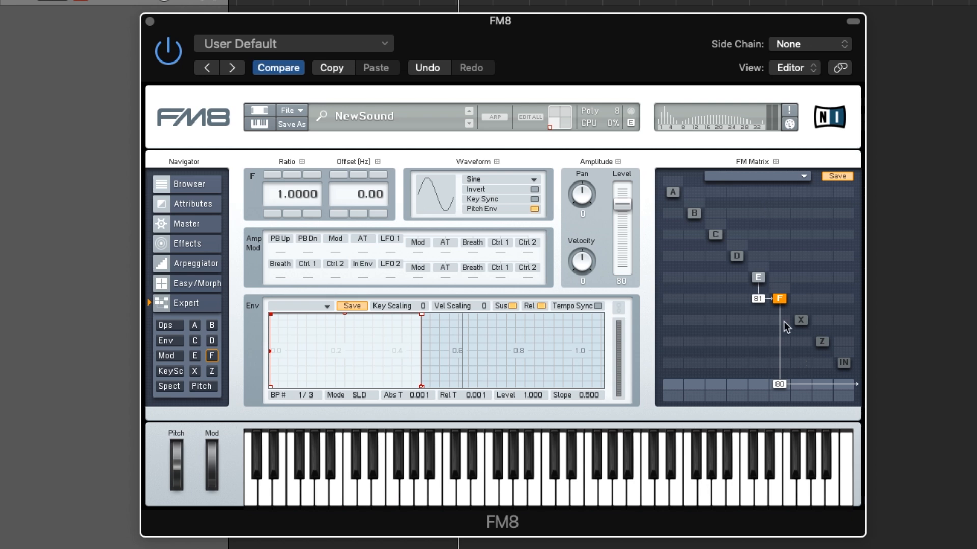
mouse_move(761, 390)
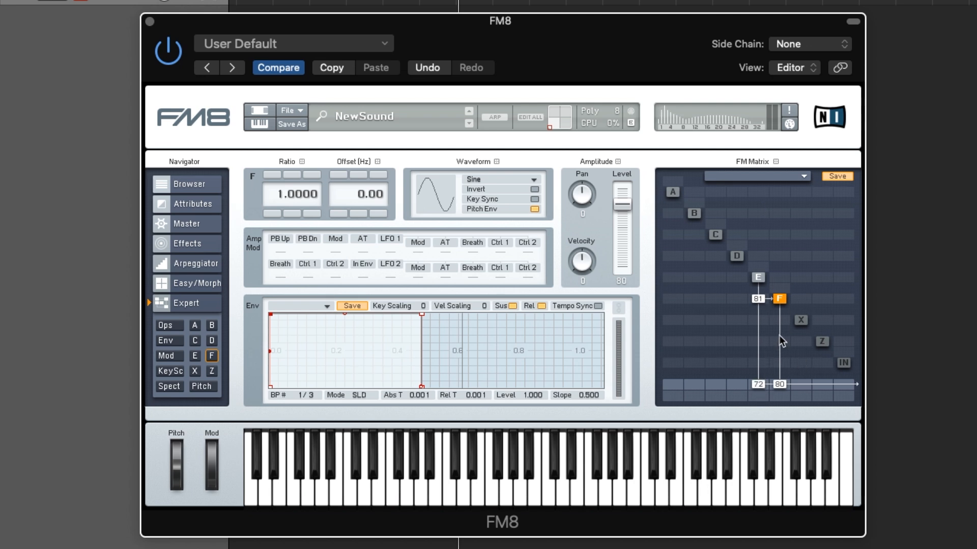
mouse_move(761, 278)
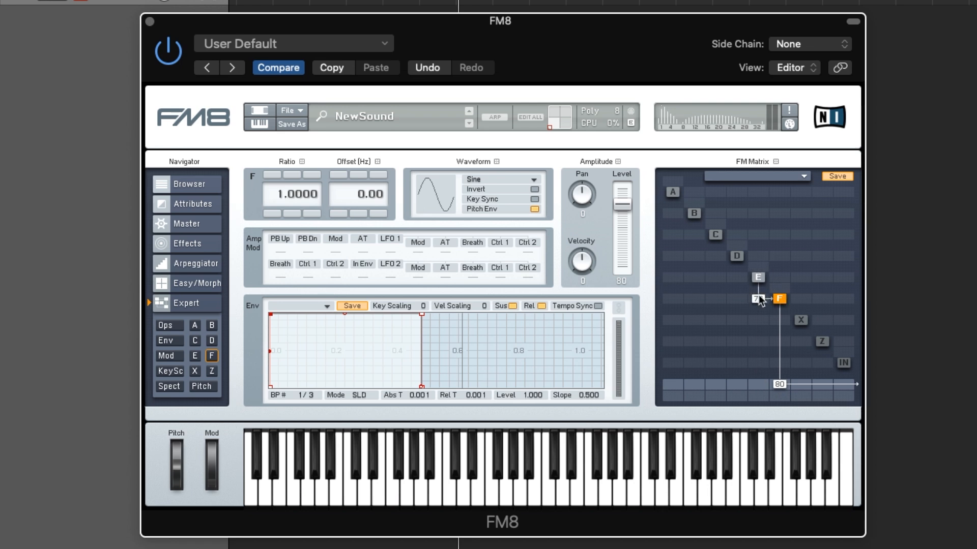
Lower the E-to-F modulation amount in the FM matrix from 81 to 79
drag(757, 299, 781, 310)
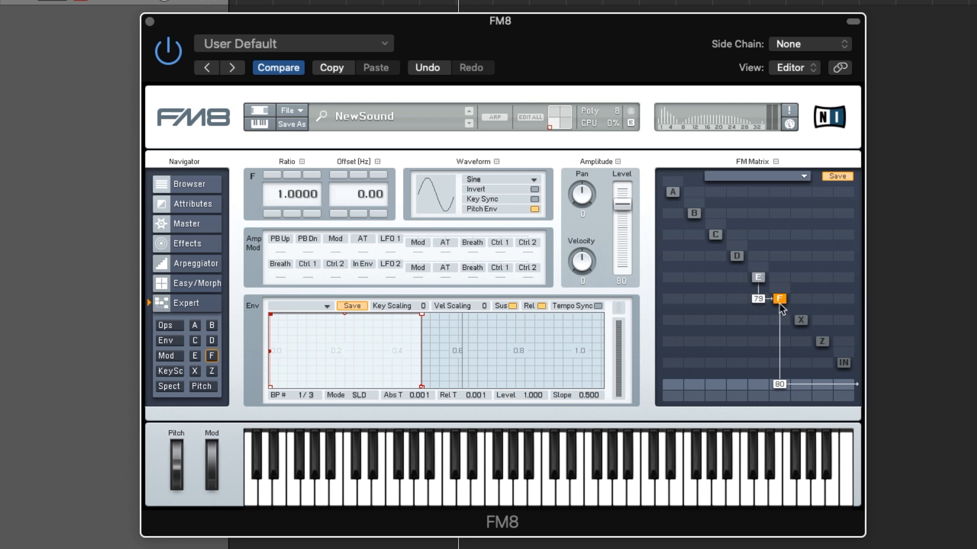
mouse_move(824, 323)
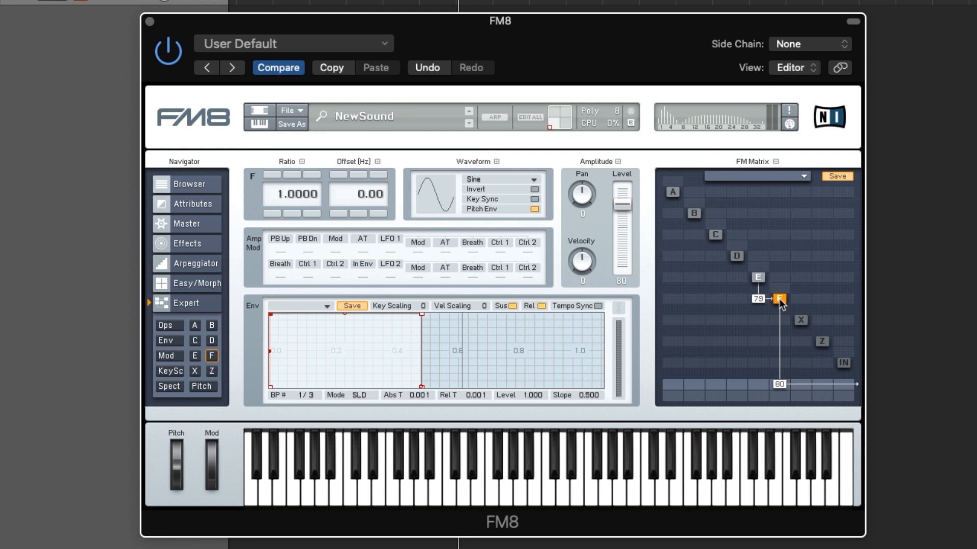
mouse_move(782, 306)
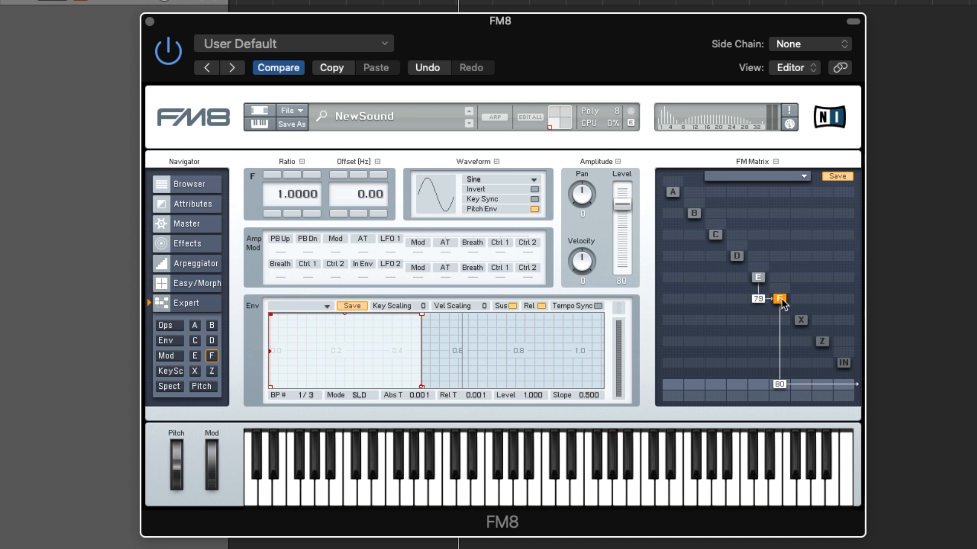
mouse_move(770, 291)
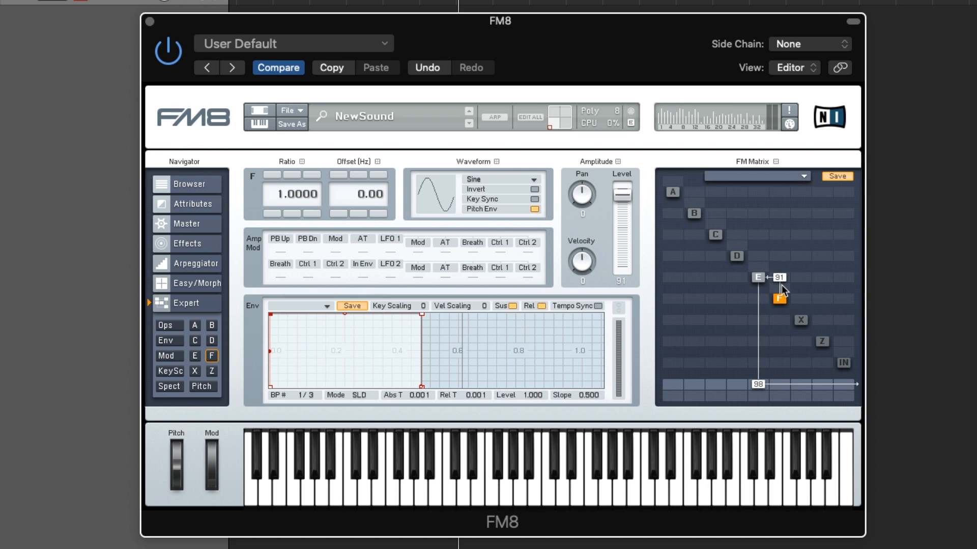
mouse_move(766, 279)
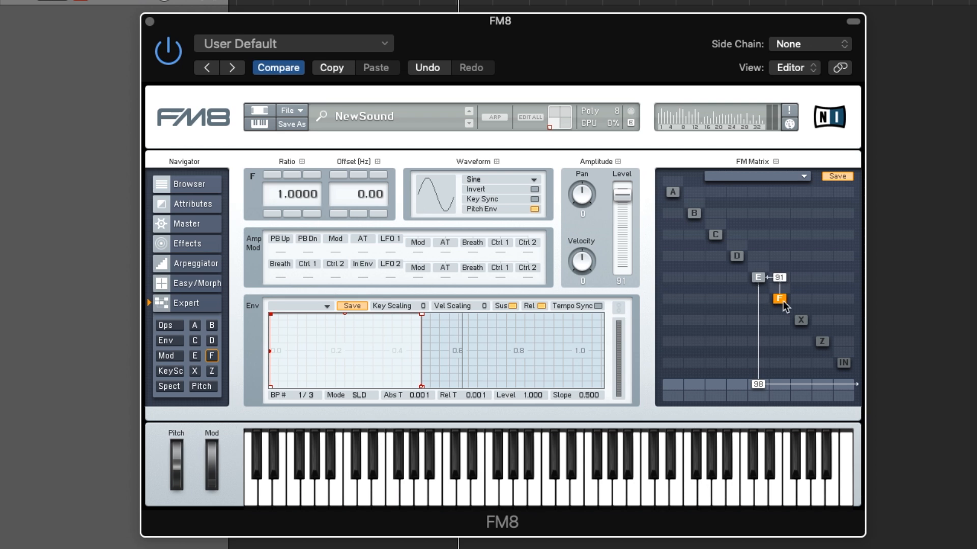
mouse_move(659, 215)
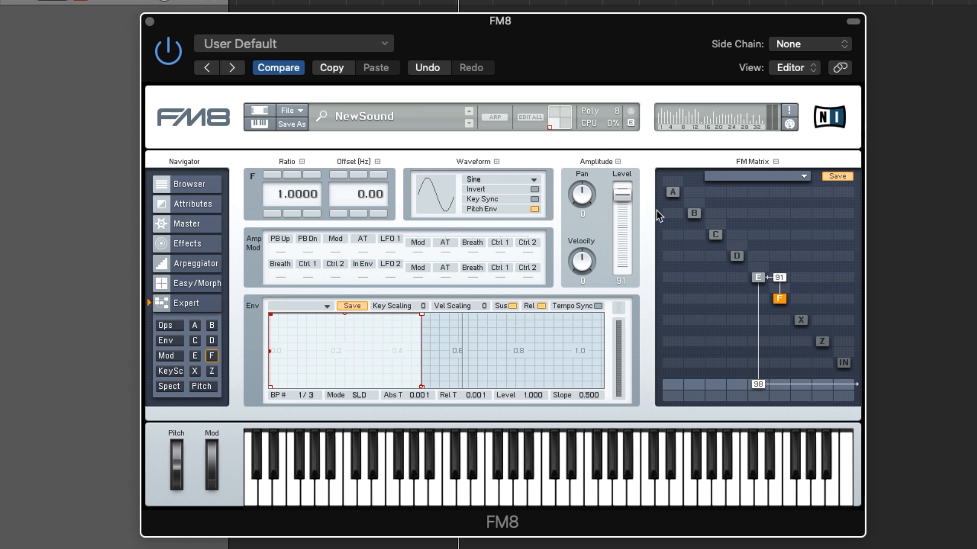
mouse_move(781, 310)
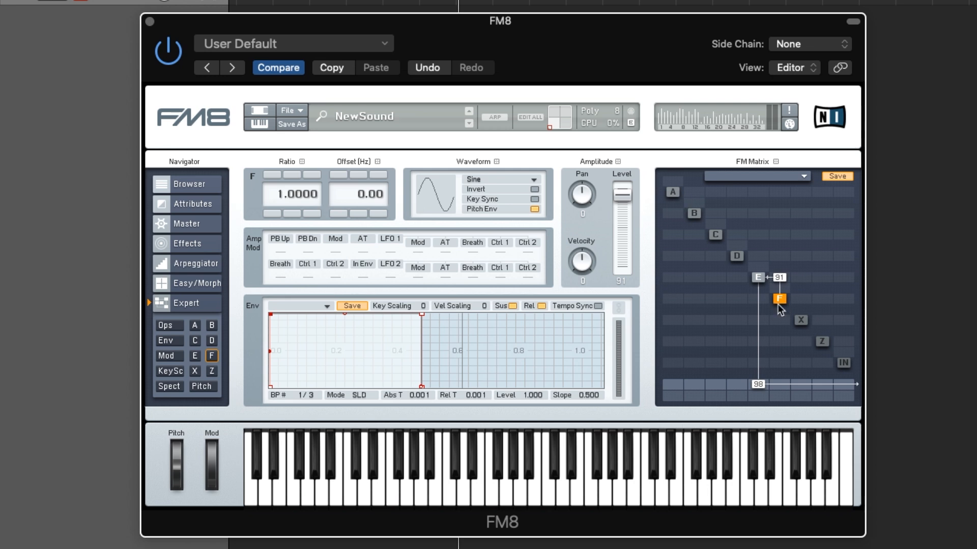
Change operator E's waveform from sawtooth to triangle
click(757, 276)
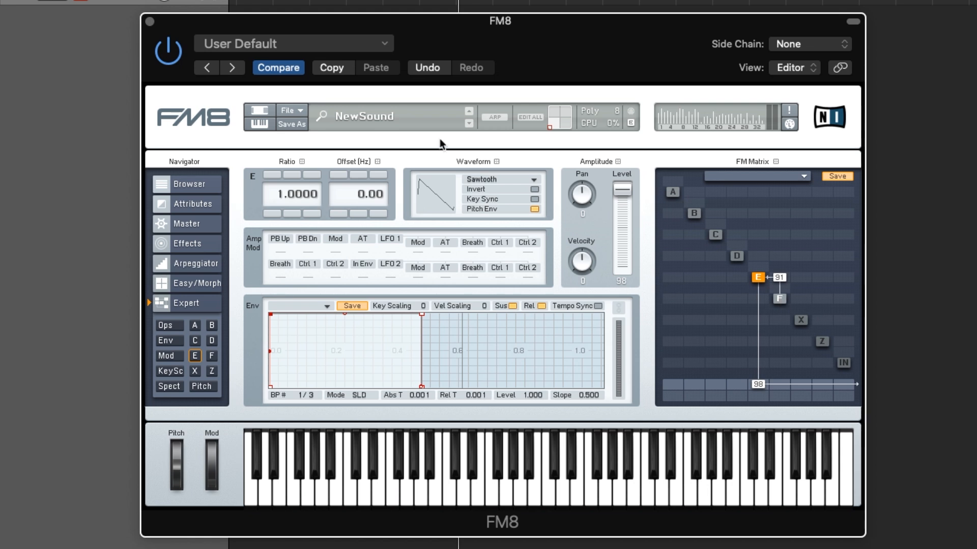
click(532, 180)
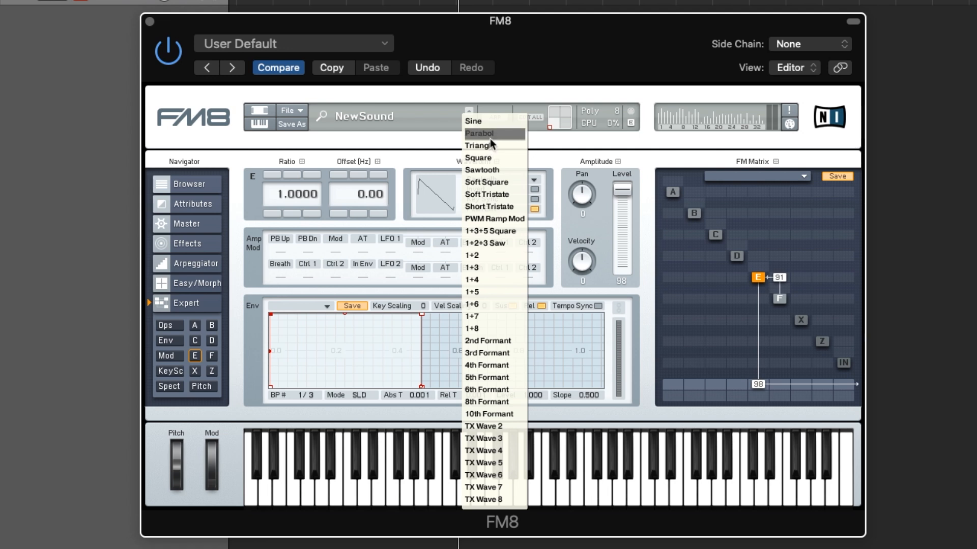
mouse_move(492, 145)
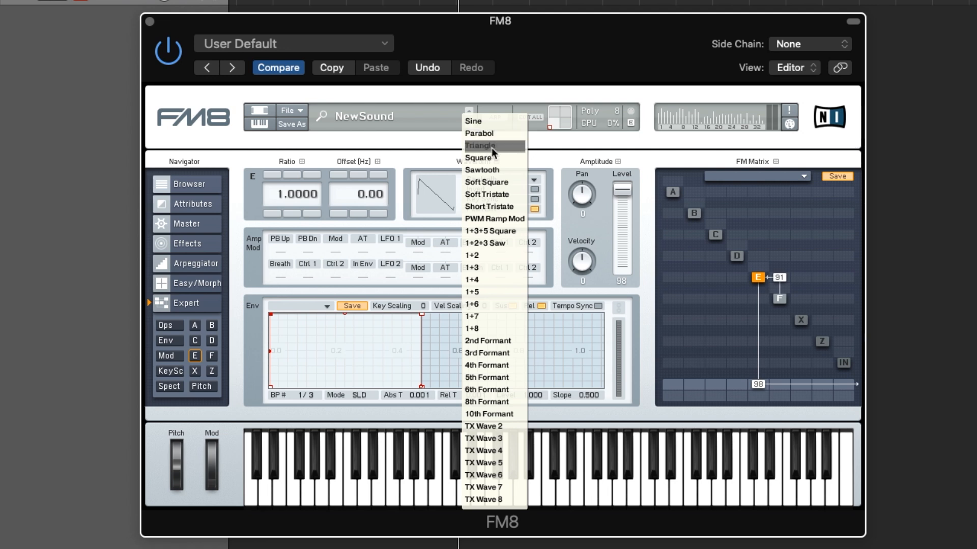
click(480, 145)
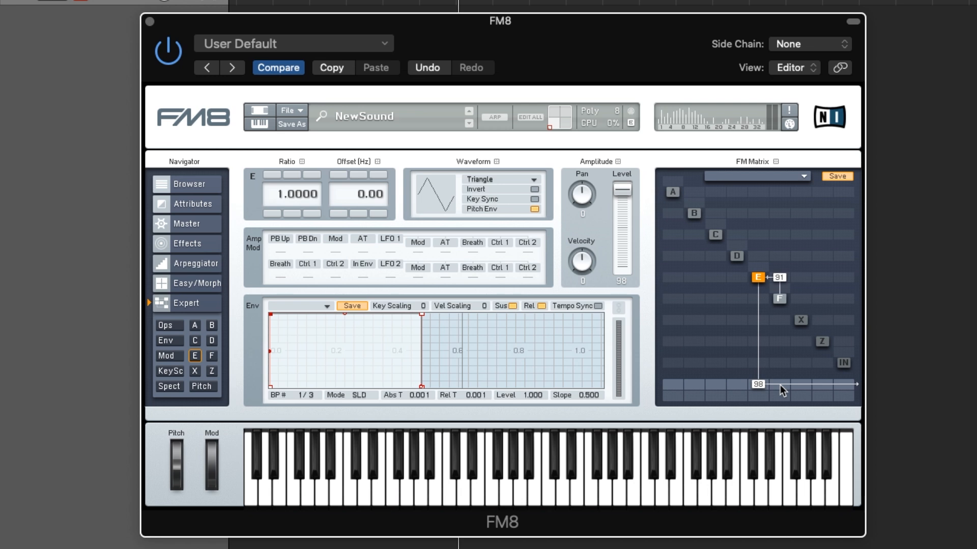
mouse_move(762, 298)
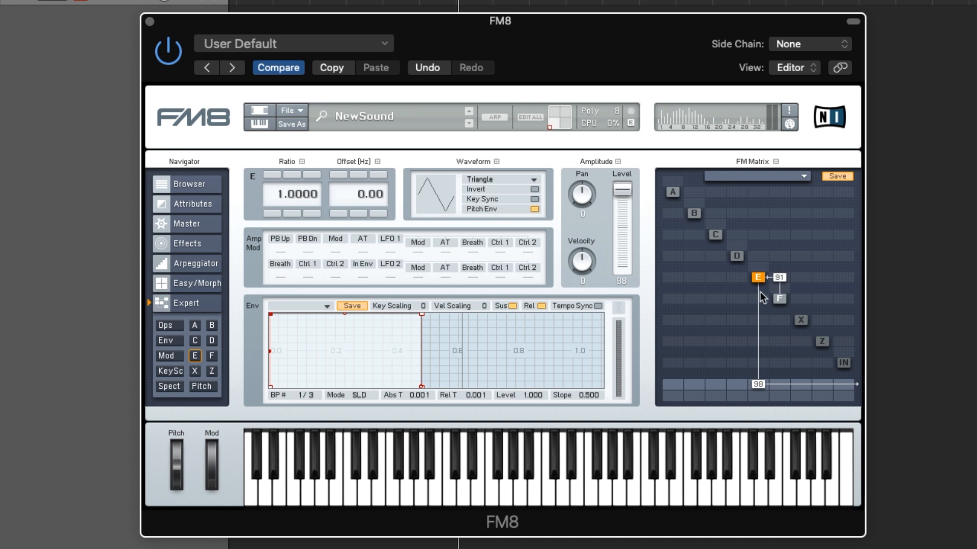
mouse_move(782, 389)
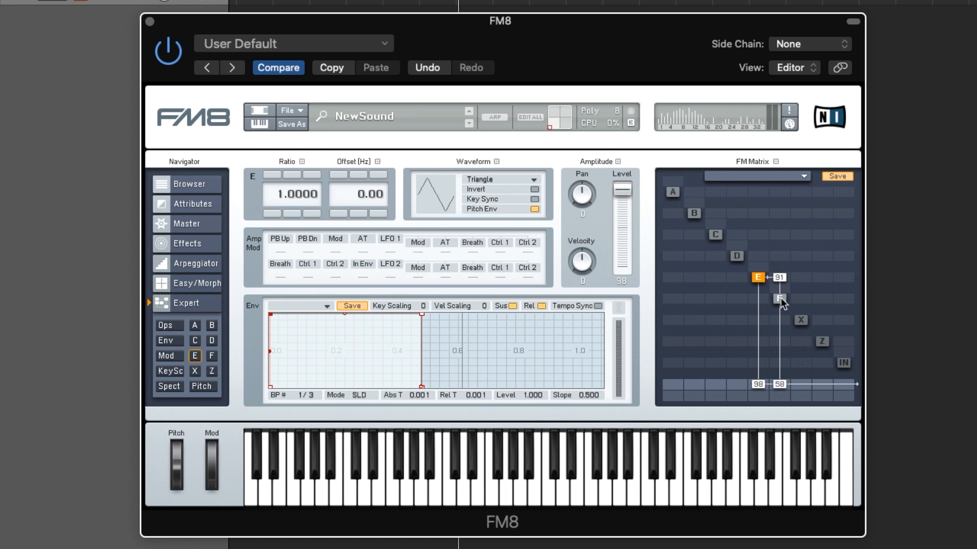
Select operator F to view its sine-wave settings after sending it to the output at 58
click(778, 298)
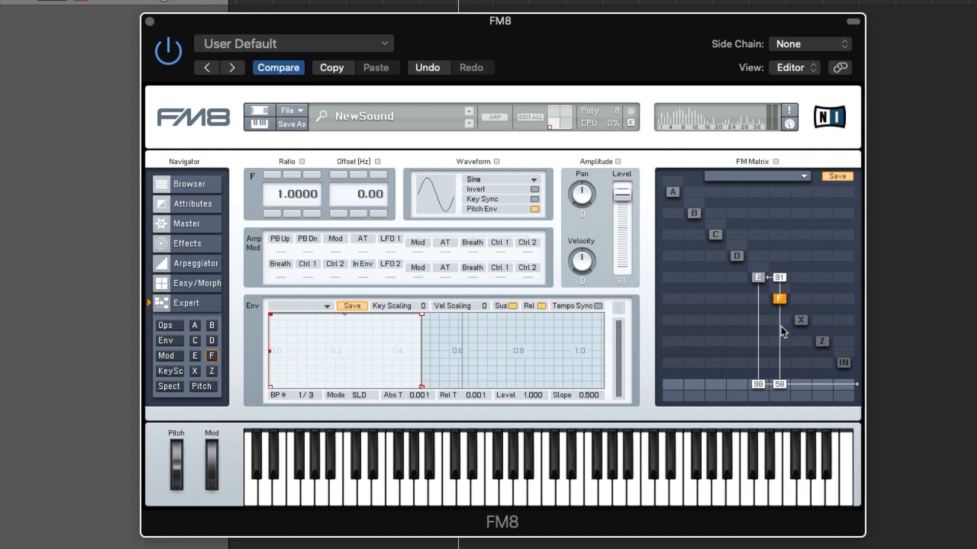
mouse_move(774, 307)
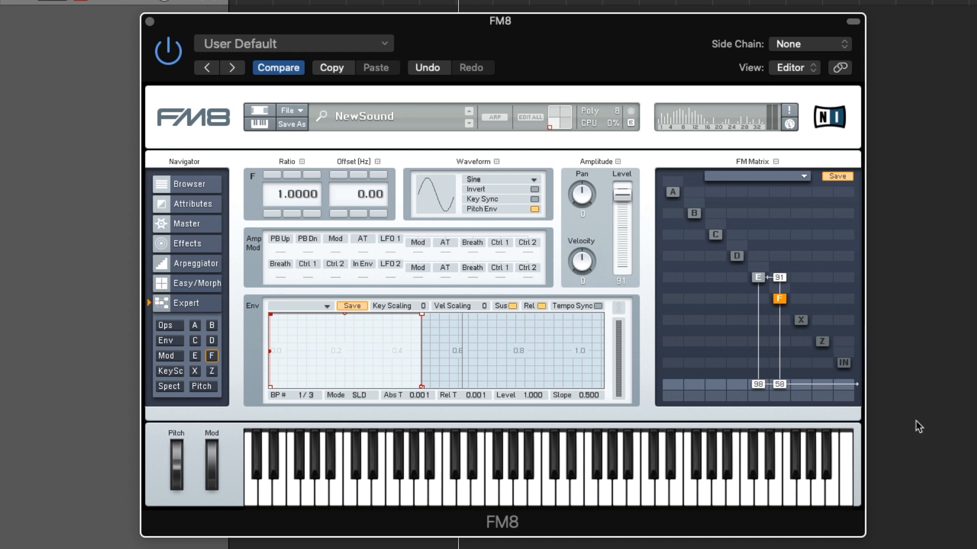
mouse_move(739, 265)
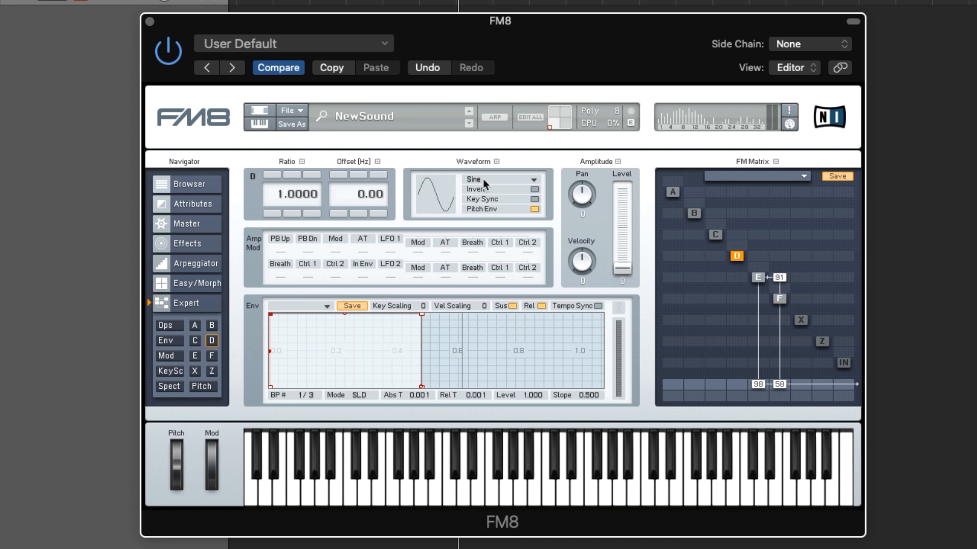
mouse_move(736, 386)
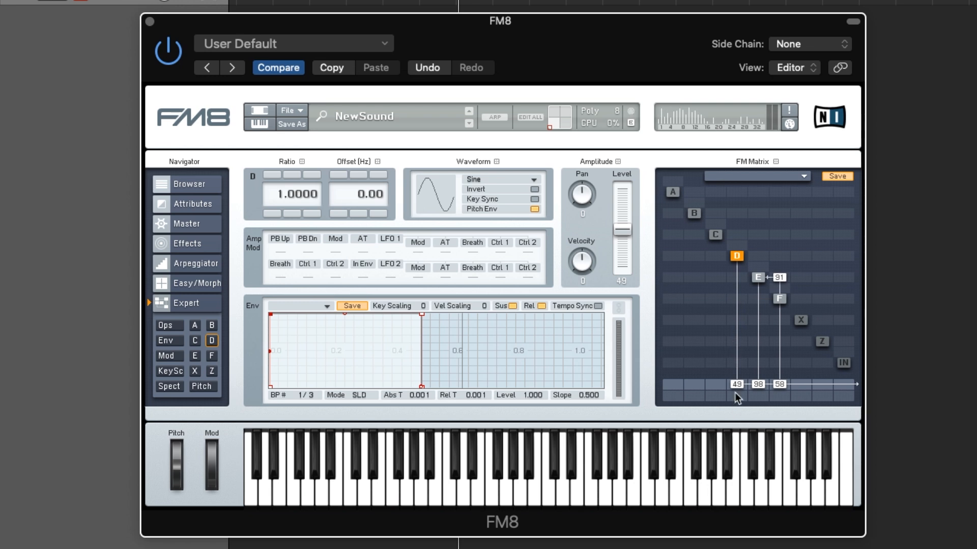
mouse_move(810, 324)
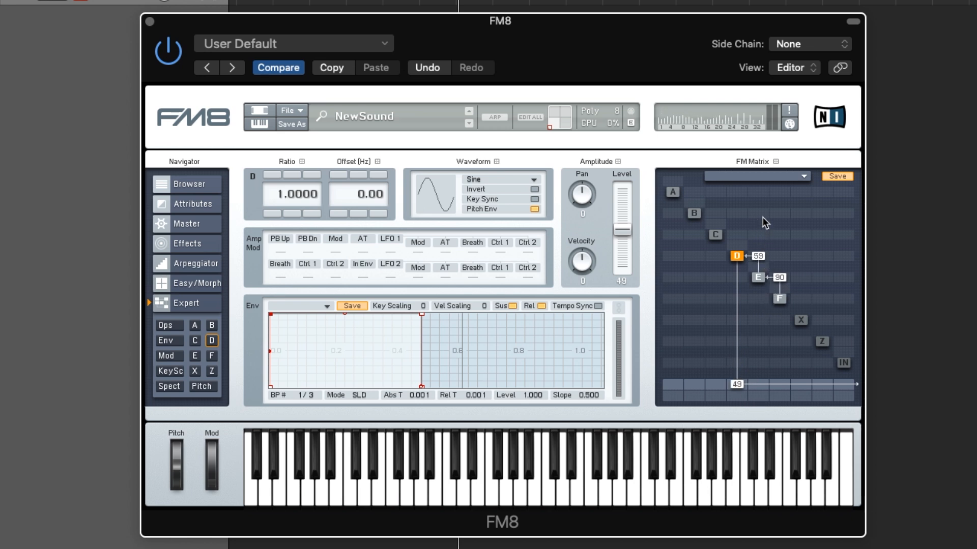
Set E's modulation of D to 61 in the FM matrix
drag(737, 384, 736, 385)
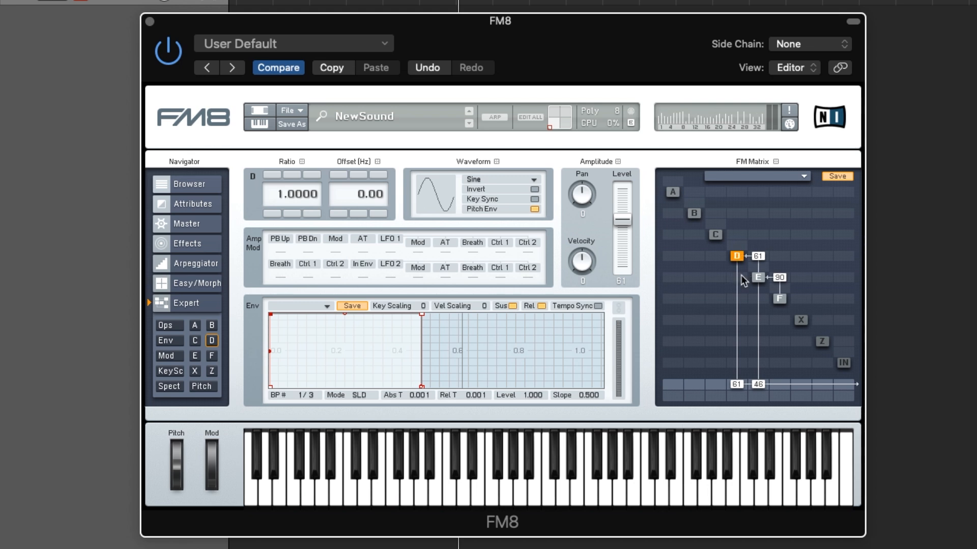
mouse_move(739, 281)
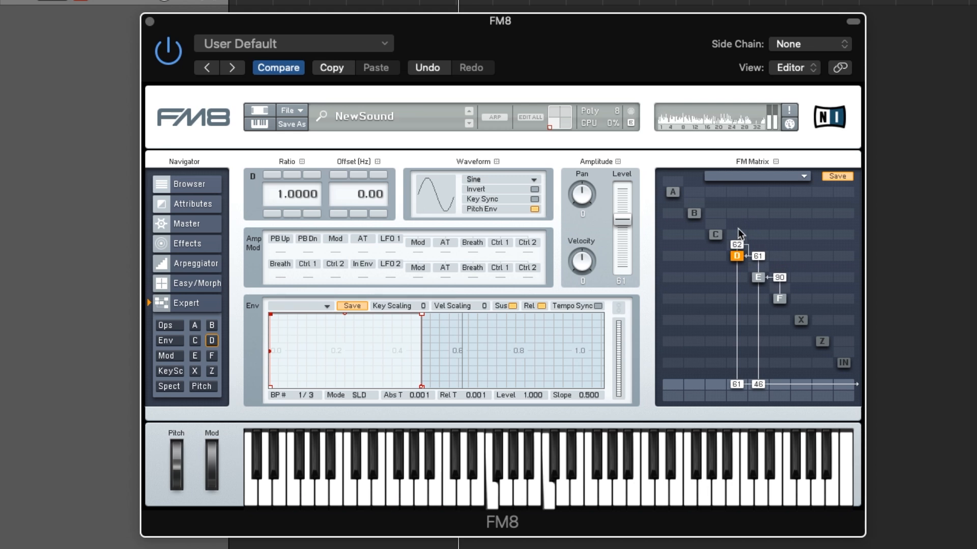
Select operator B, then lower operator D's output level from 61 to 55
click(693, 213)
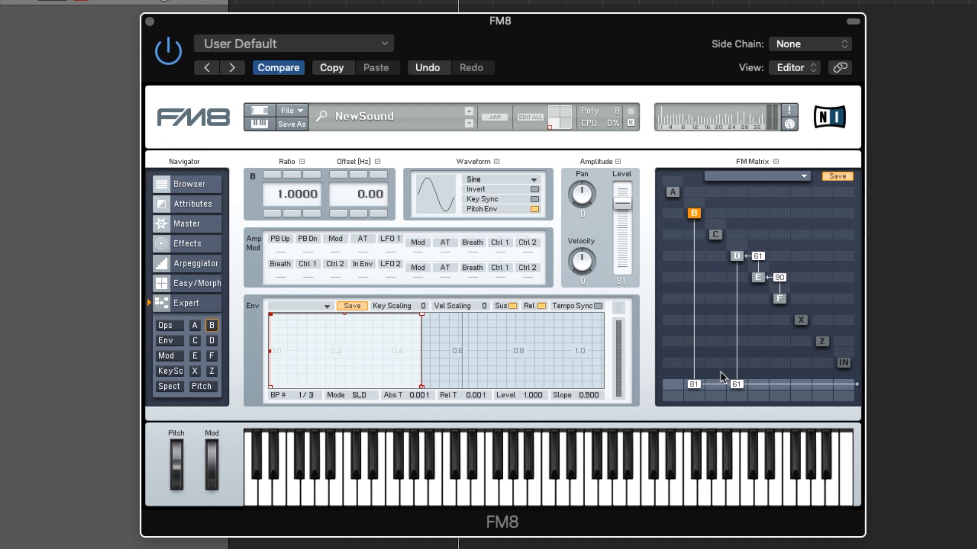
mouse_move(698, 210)
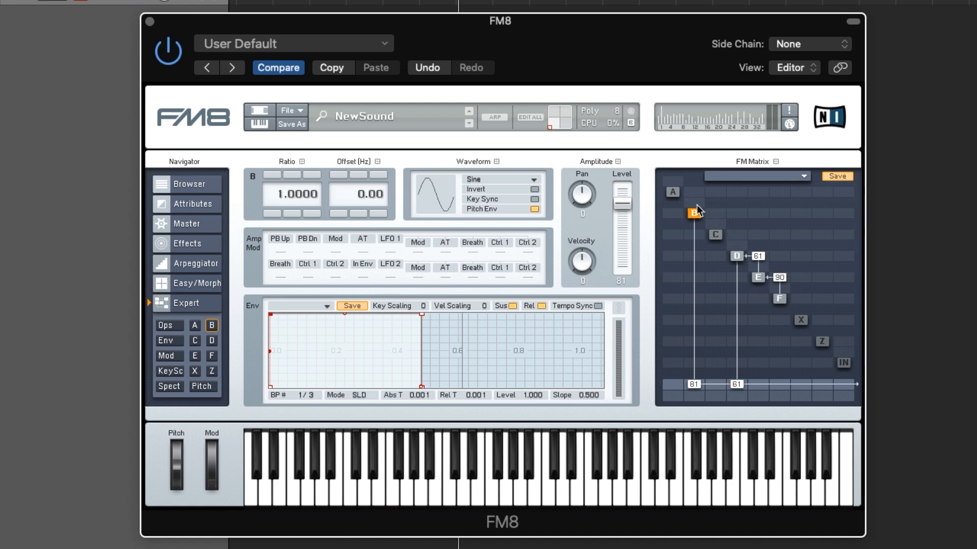
mouse_move(740, 264)
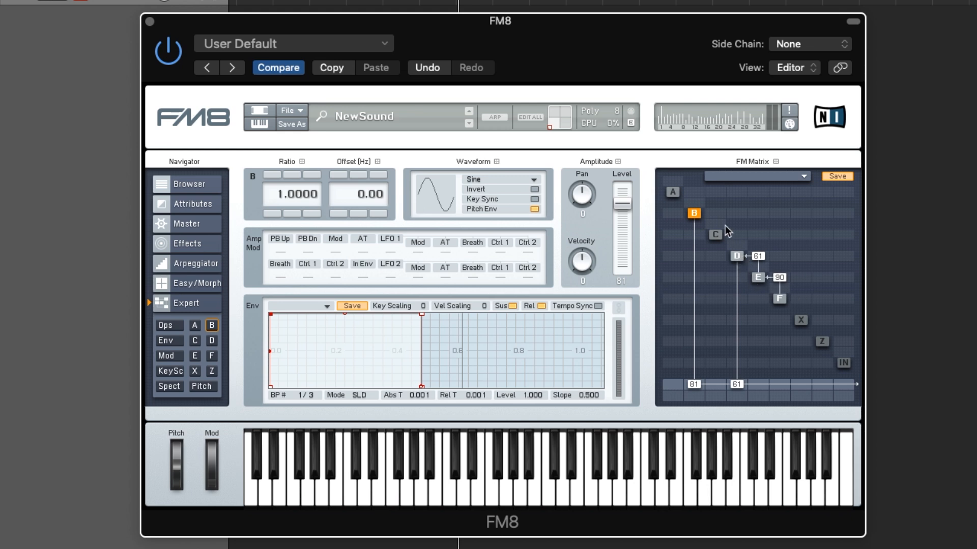
mouse_move(699, 357)
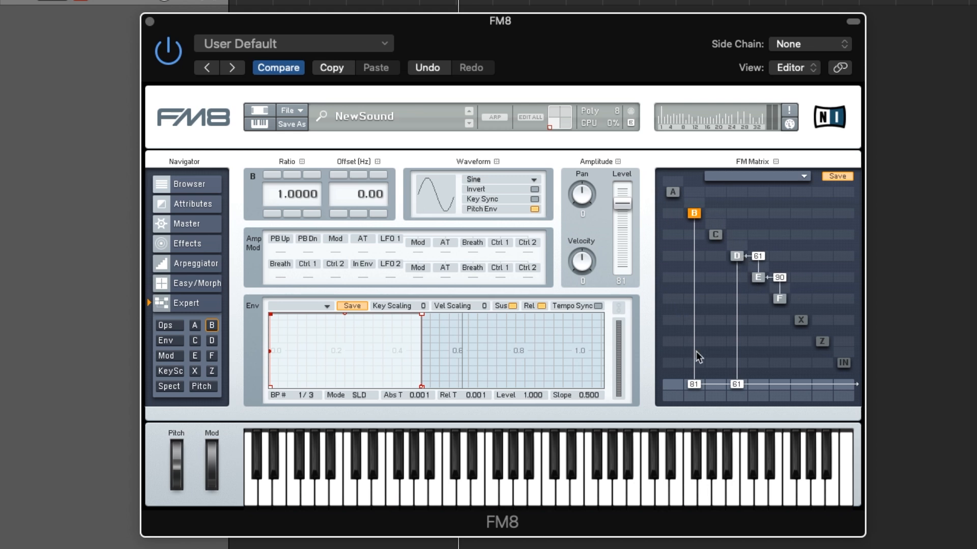
mouse_move(818, 285)
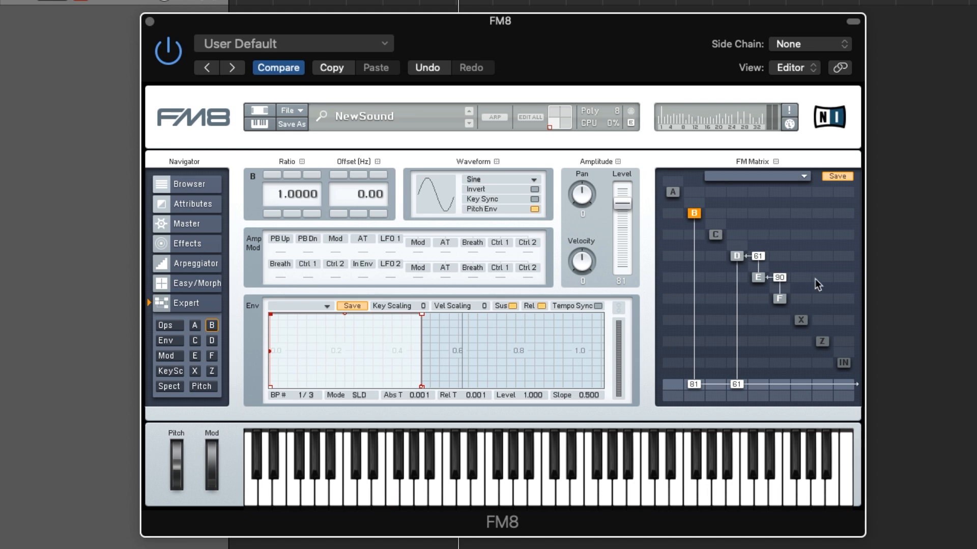
mouse_move(763, 248)
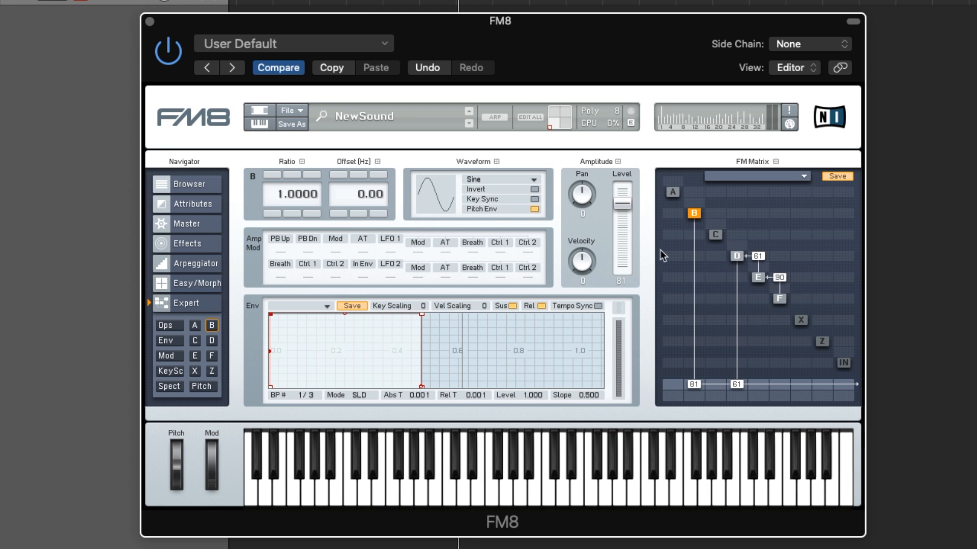
mouse_move(659, 441)
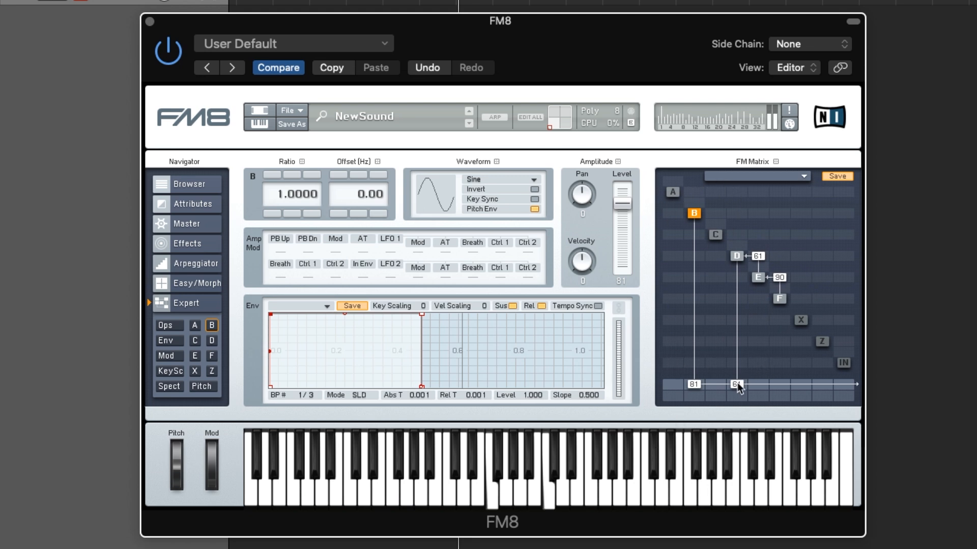
drag(738, 385, 738, 391)
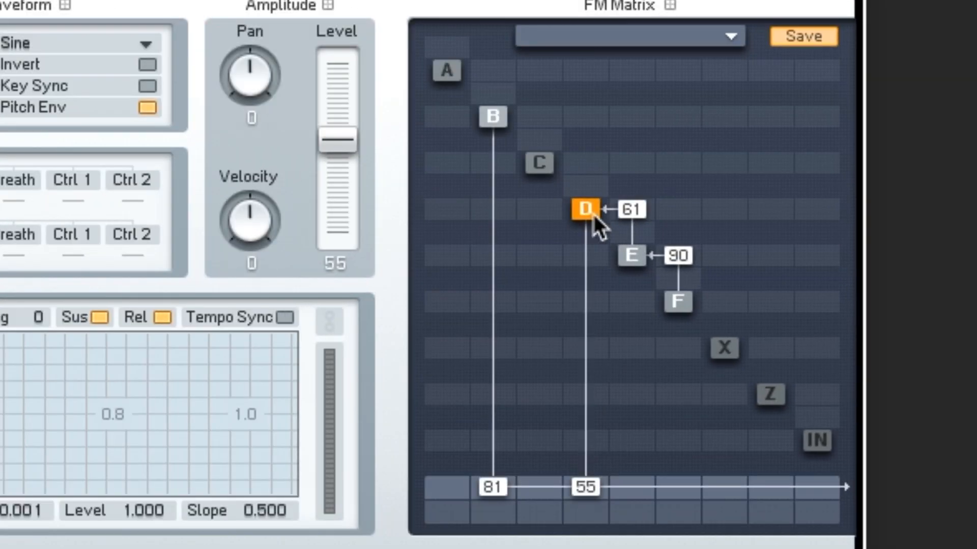
mouse_move(635, 268)
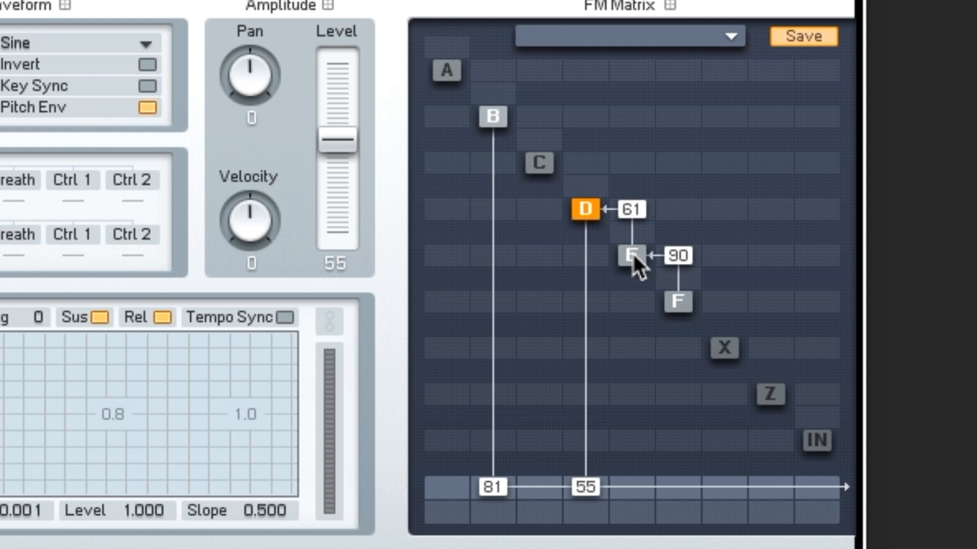
mouse_move(654, 243)
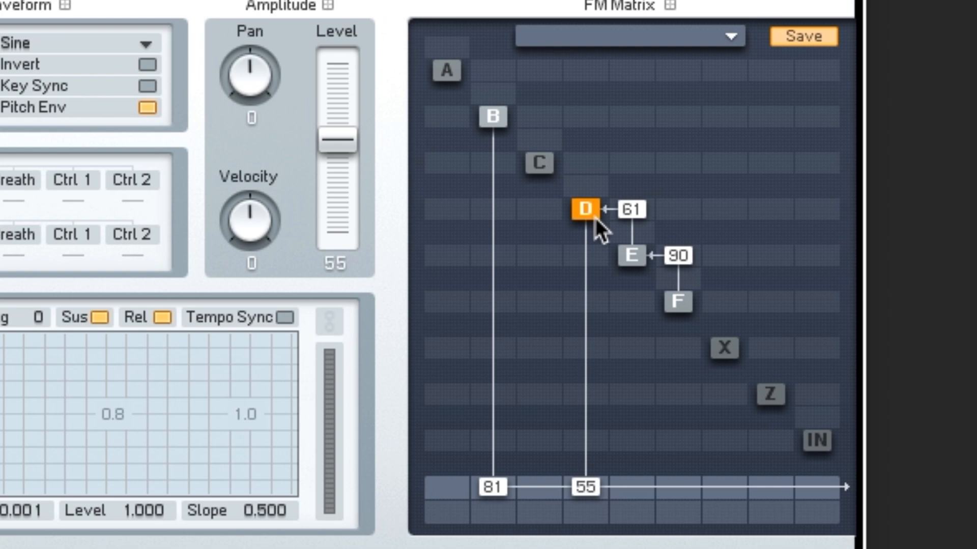
mouse_move(703, 293)
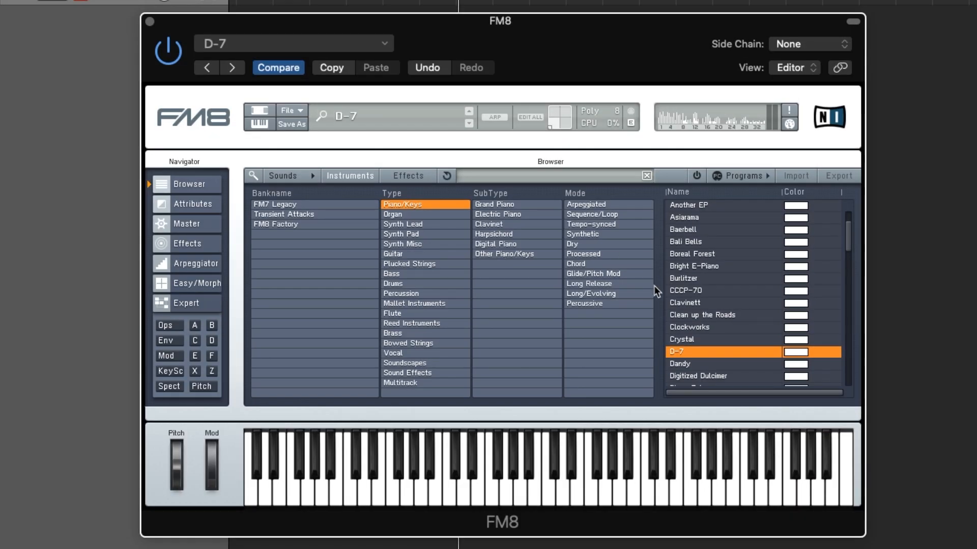
View the D-7 preset's operator page and inspect operators B, D and A
click(185, 303)
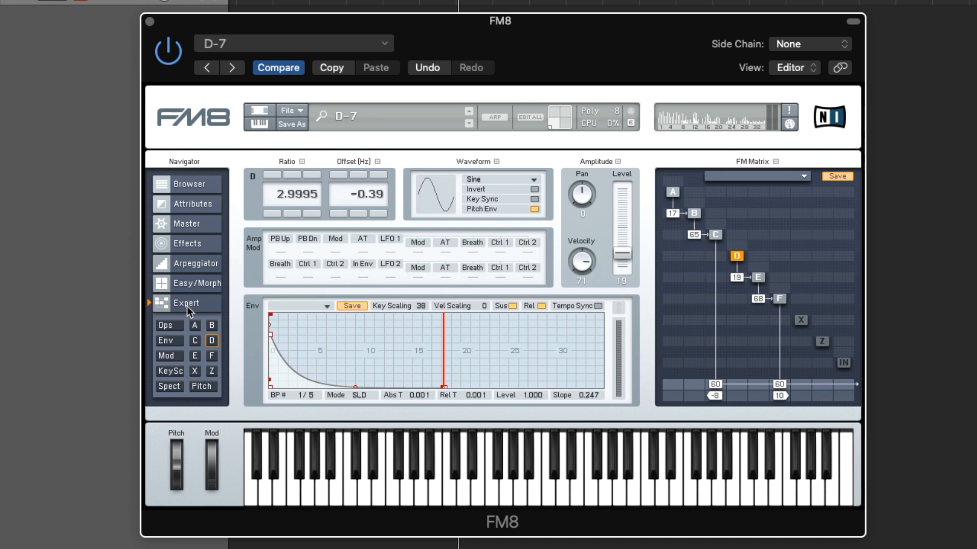
mouse_move(554, 192)
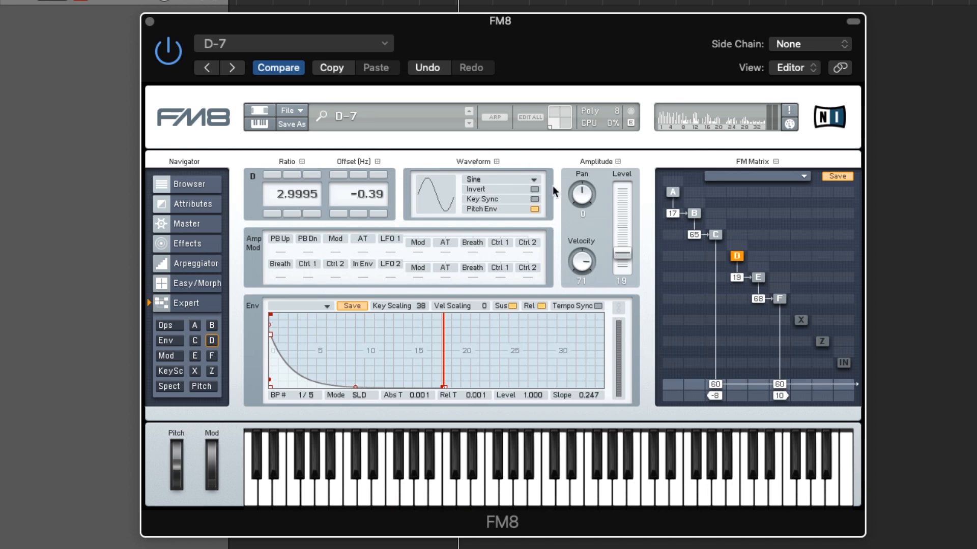
click(694, 214)
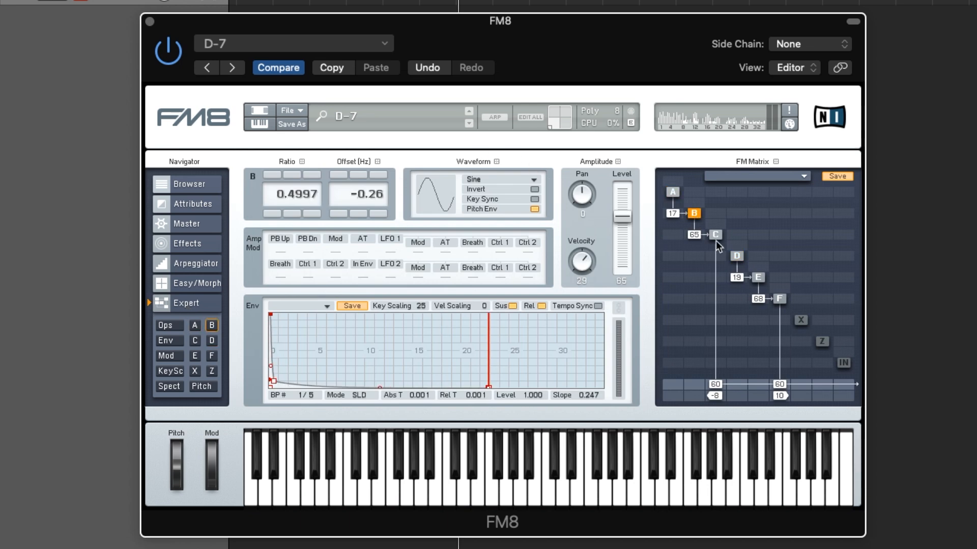
click(736, 256)
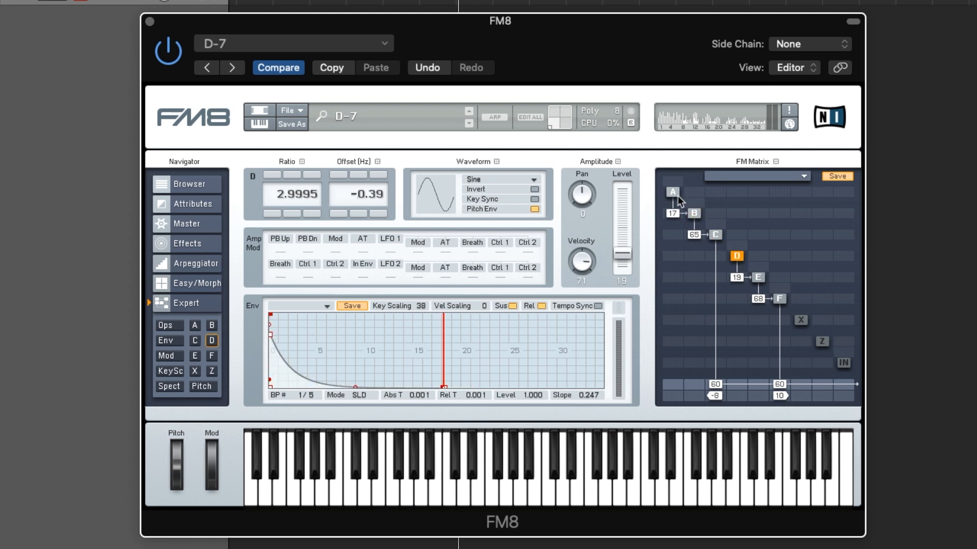
click(672, 193)
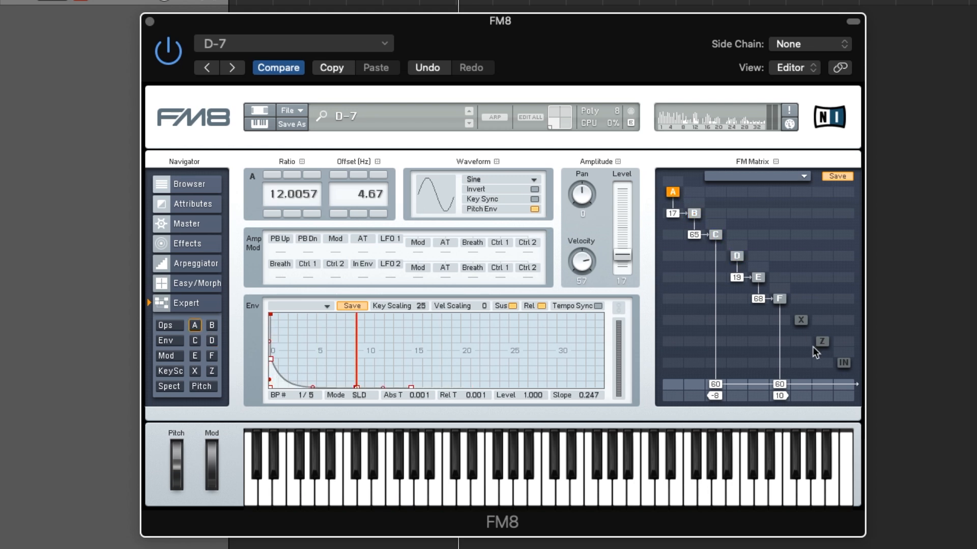
Step through operators C, A, B and back to C, ending on C at ratio 1.9997, level 60
click(715, 235)
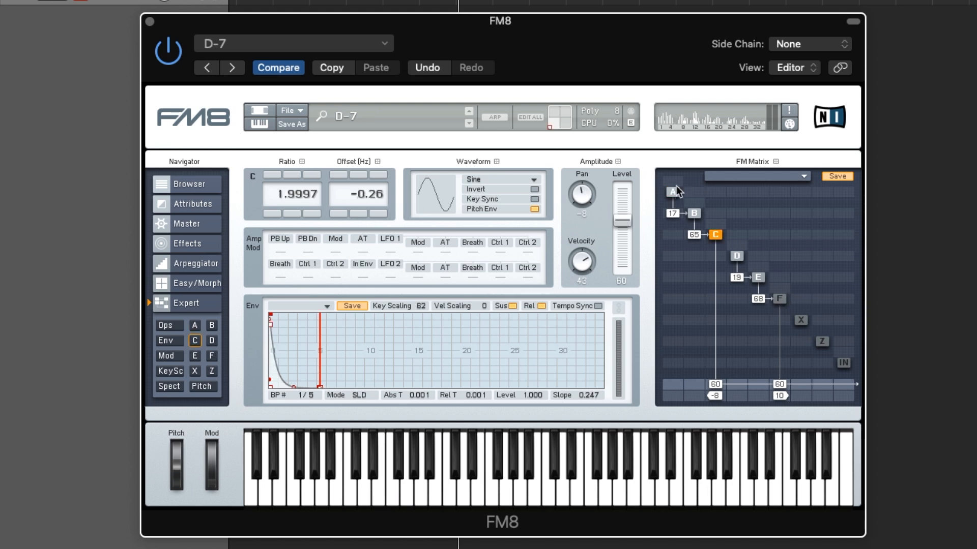
click(672, 193)
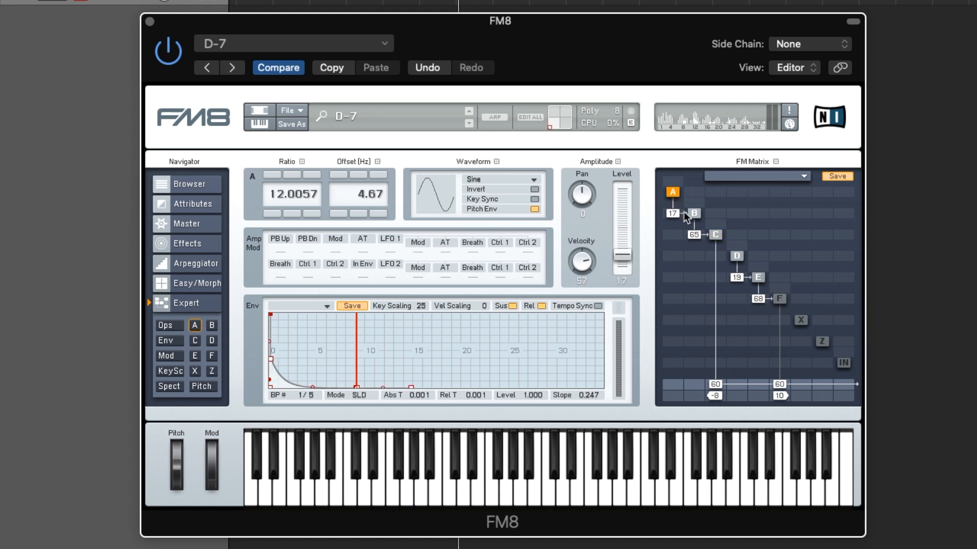
click(695, 213)
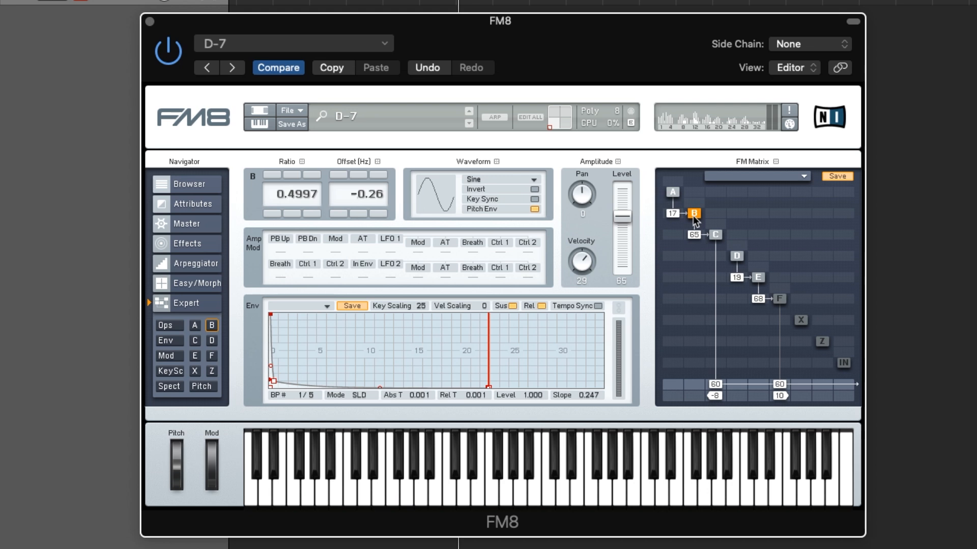
mouse_move(701, 243)
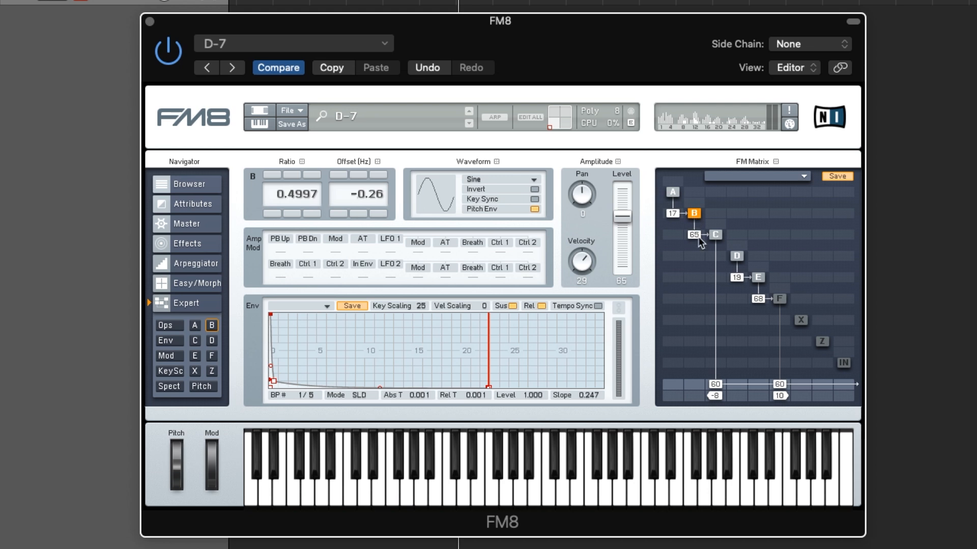
click(714, 235)
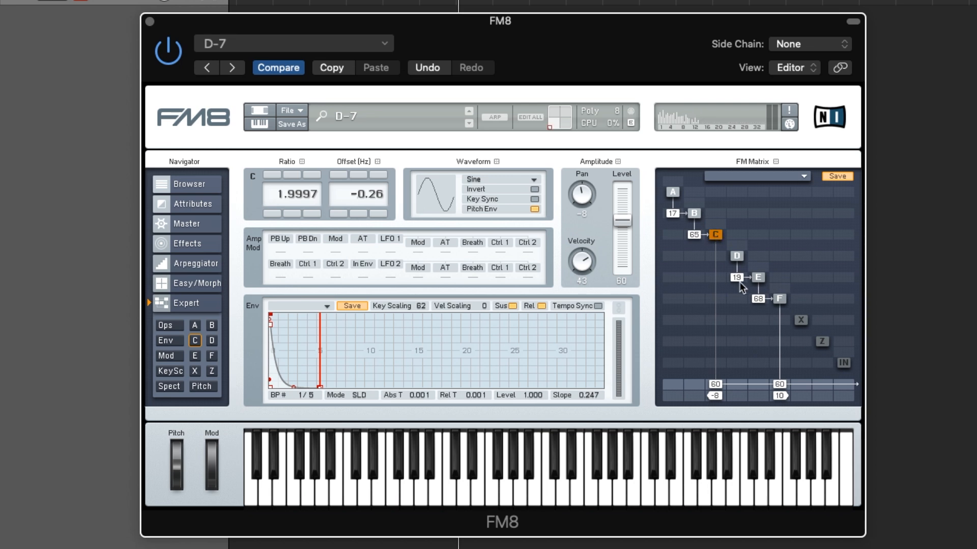
mouse_move(754, 298)
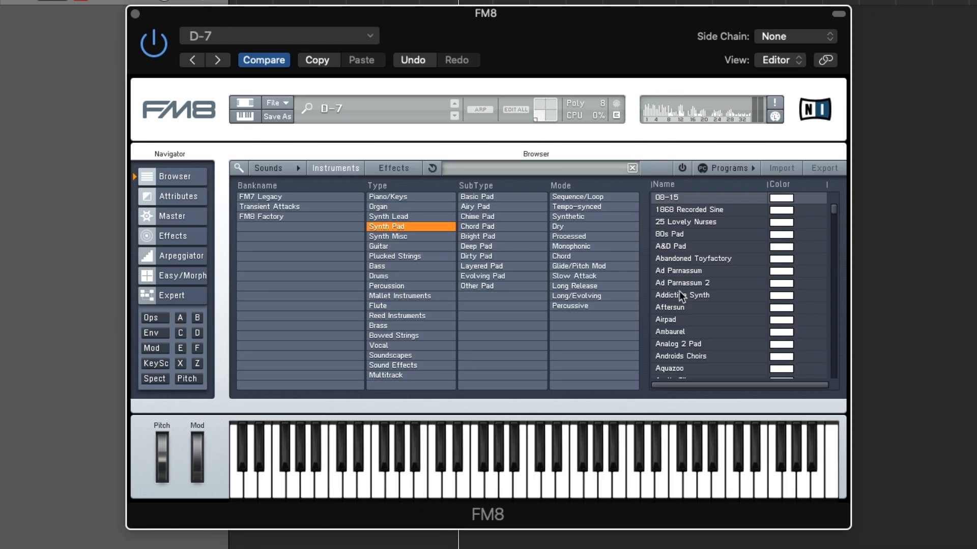
Load the Aftersun synth pad preset and show its operator page
click(678, 308)
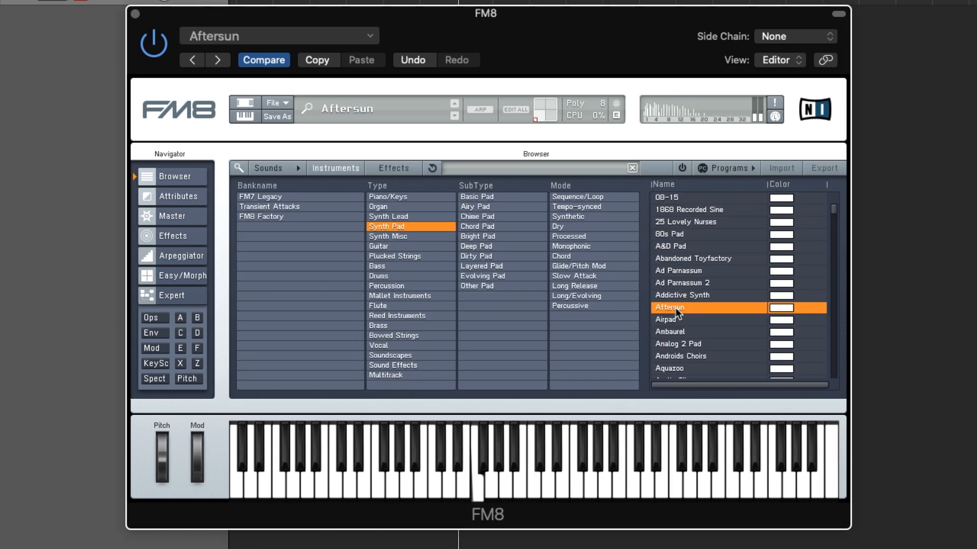
mouse_move(217, 293)
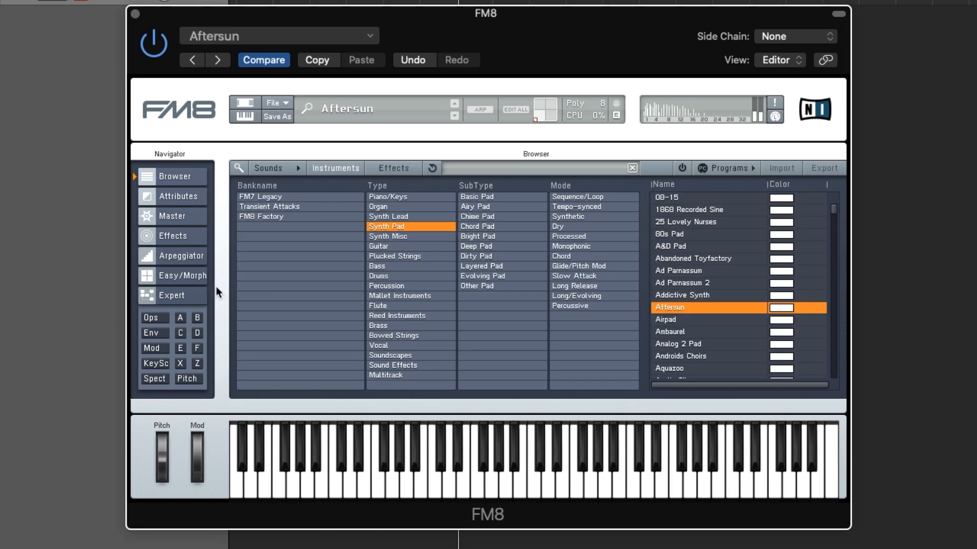
click(172, 295)
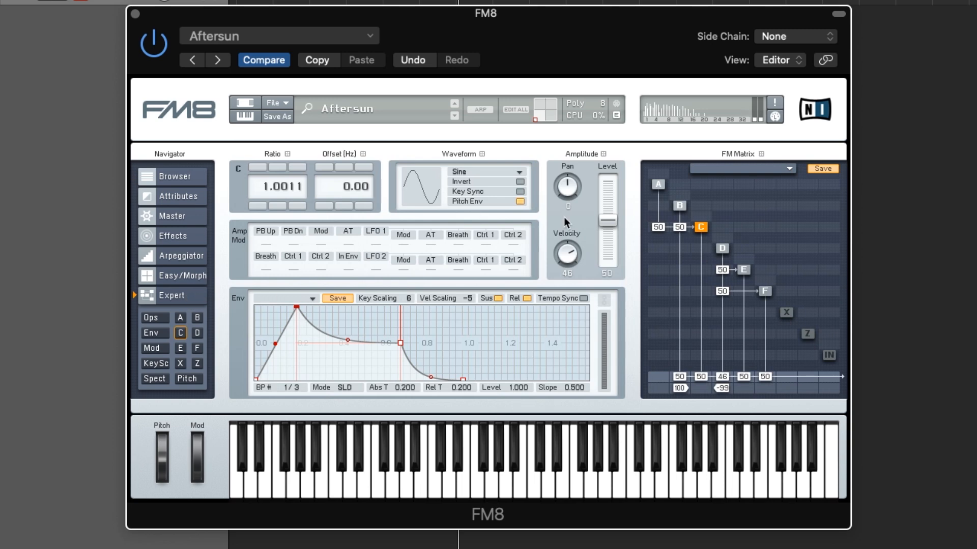
mouse_move(660, 192)
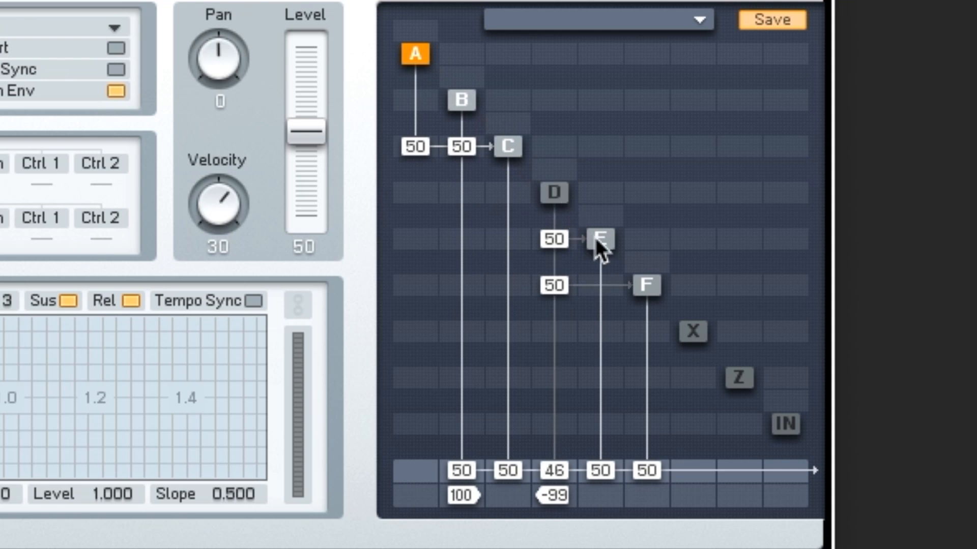
mouse_move(648, 285)
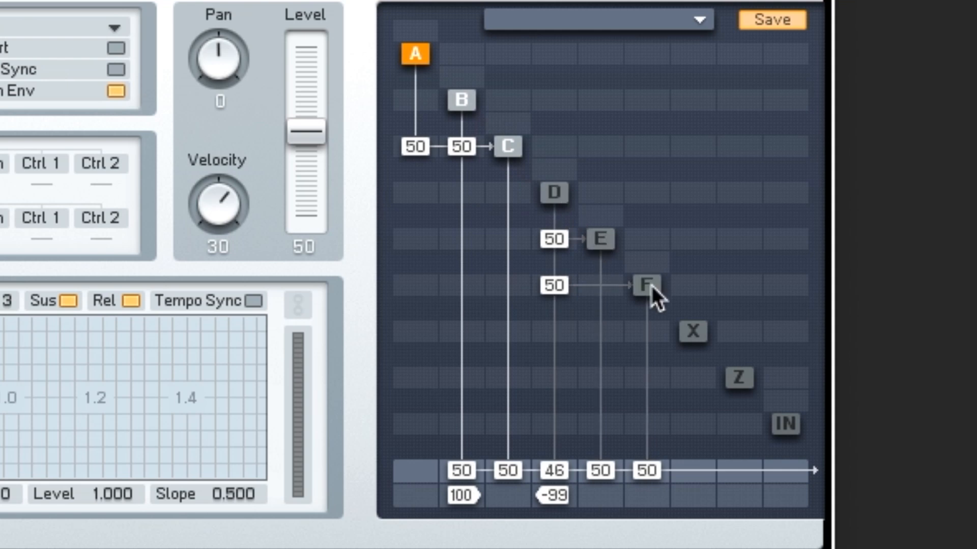
mouse_move(425, 87)
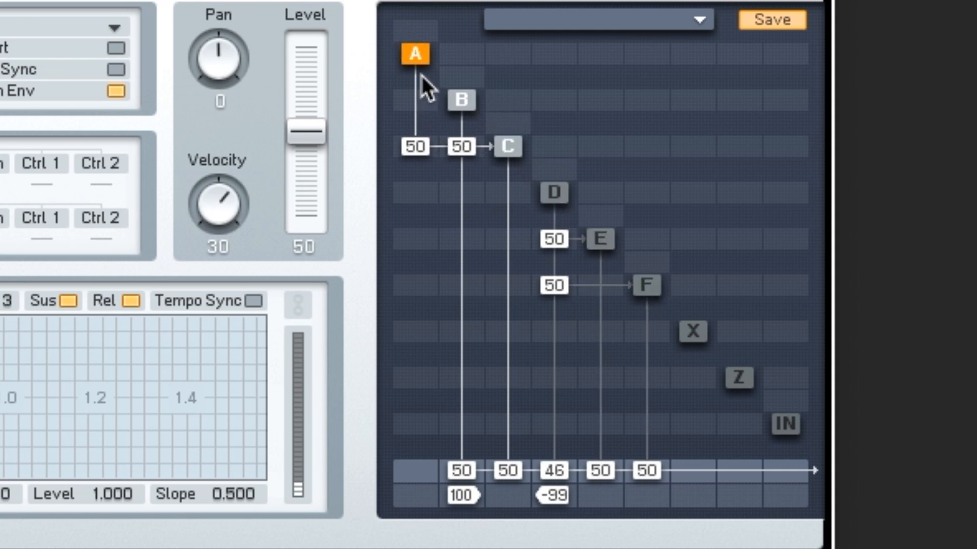
Inspect operator B, then operator C at level 50 in the FM matrix
click(462, 101)
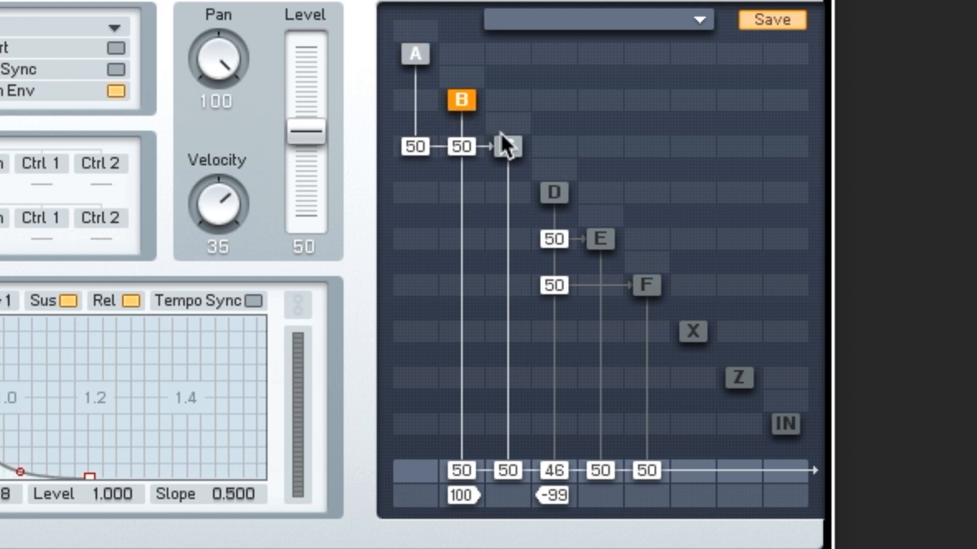
click(507, 147)
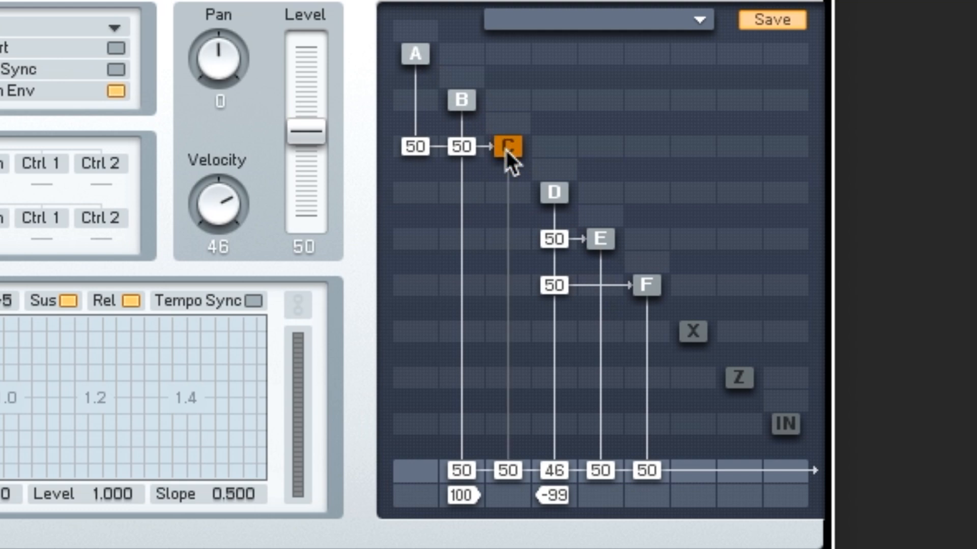
click(508, 147)
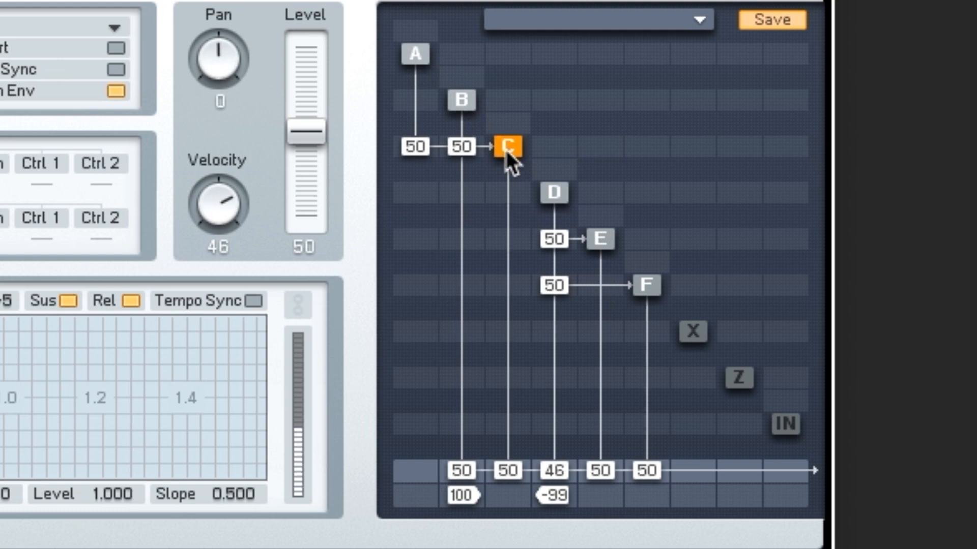
mouse_move(689, 423)
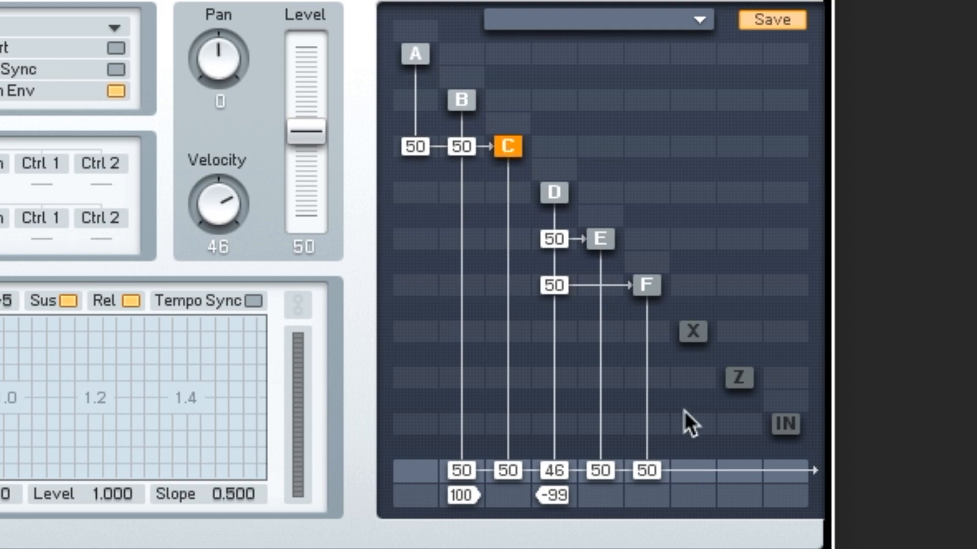
mouse_move(401, 136)
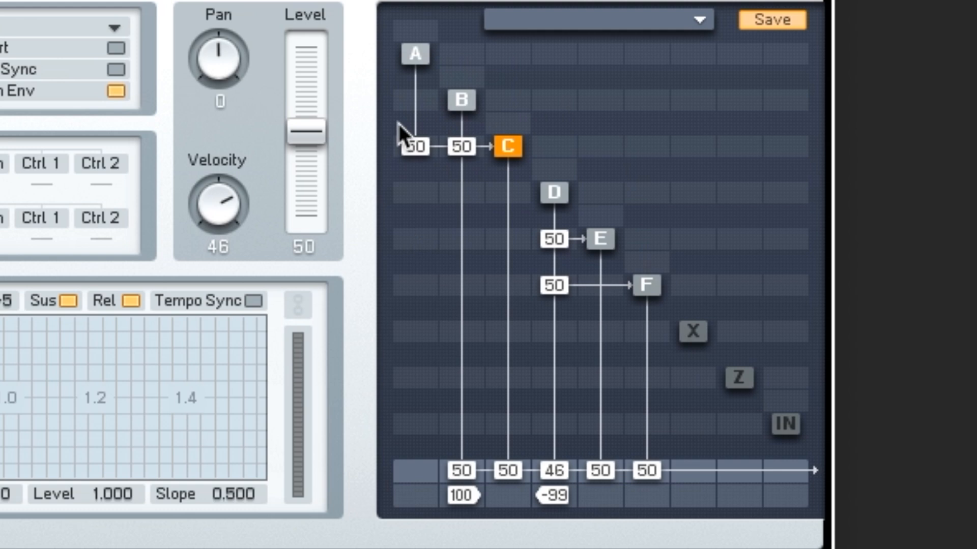
mouse_move(384, 48)
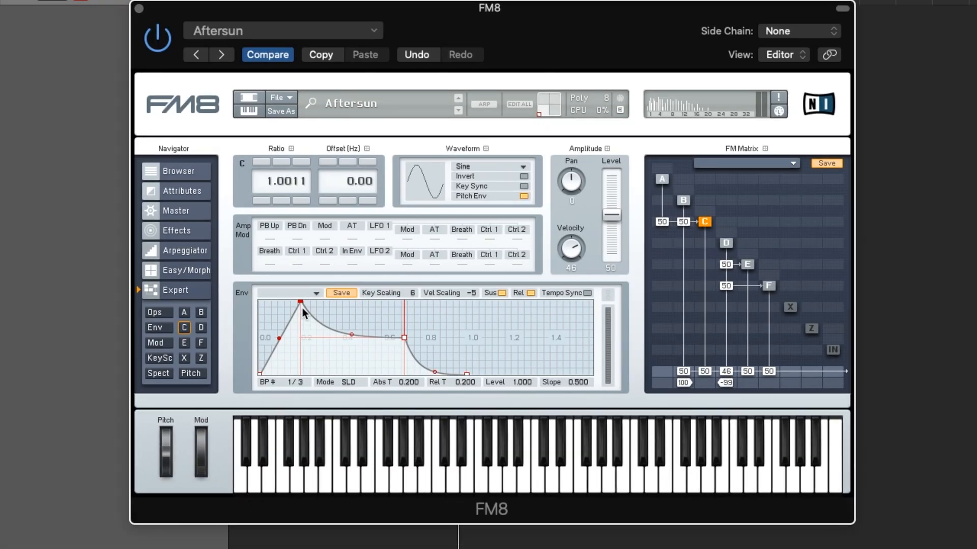
mouse_move(306, 310)
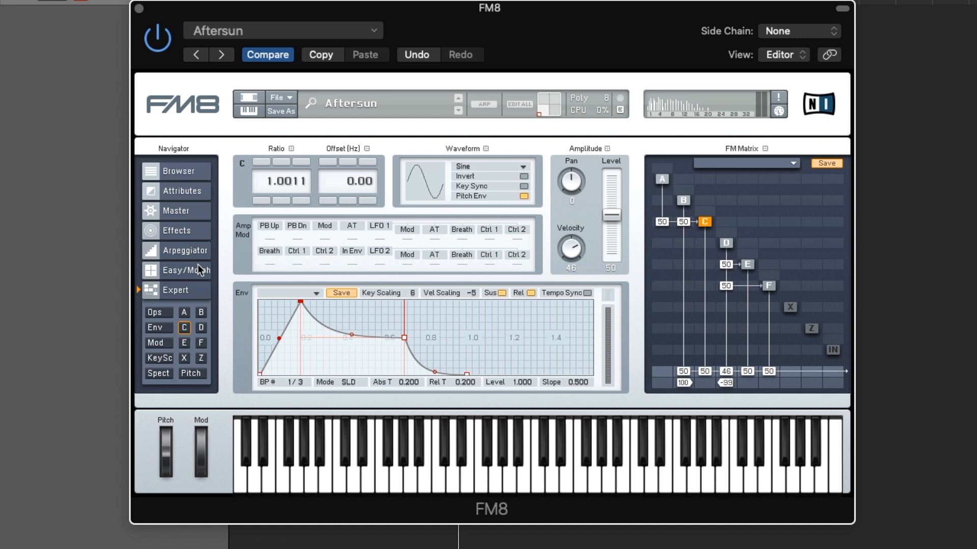
mouse_move(231, 327)
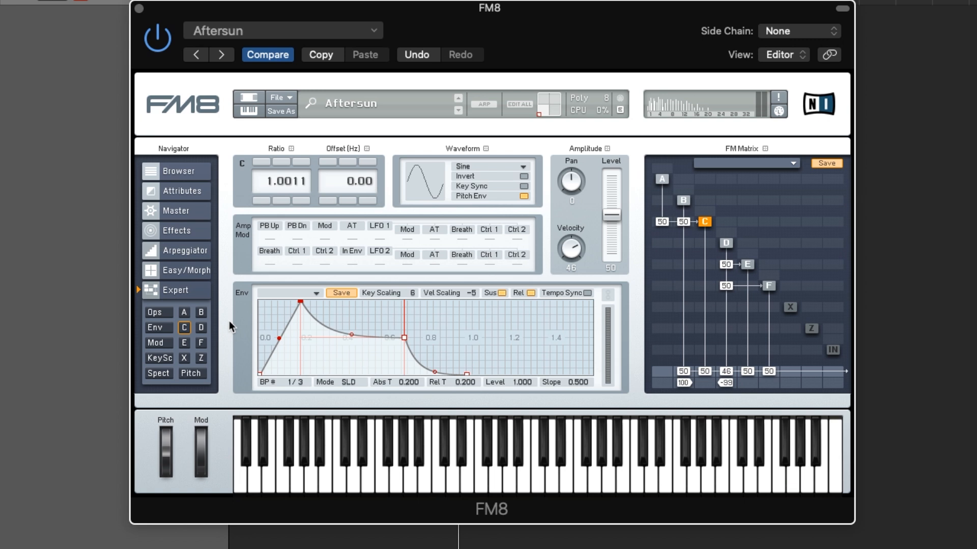
mouse_move(366, 428)
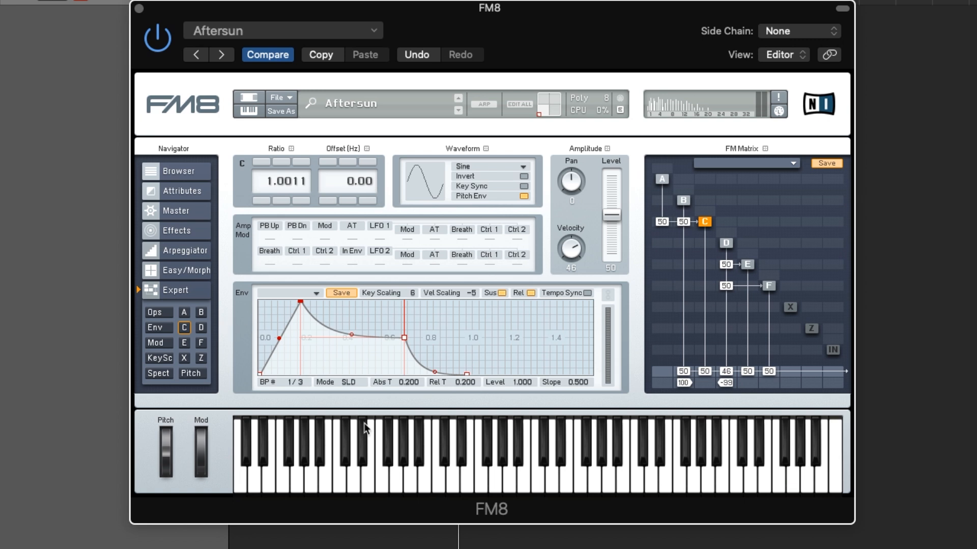
mouse_move(284, 416)
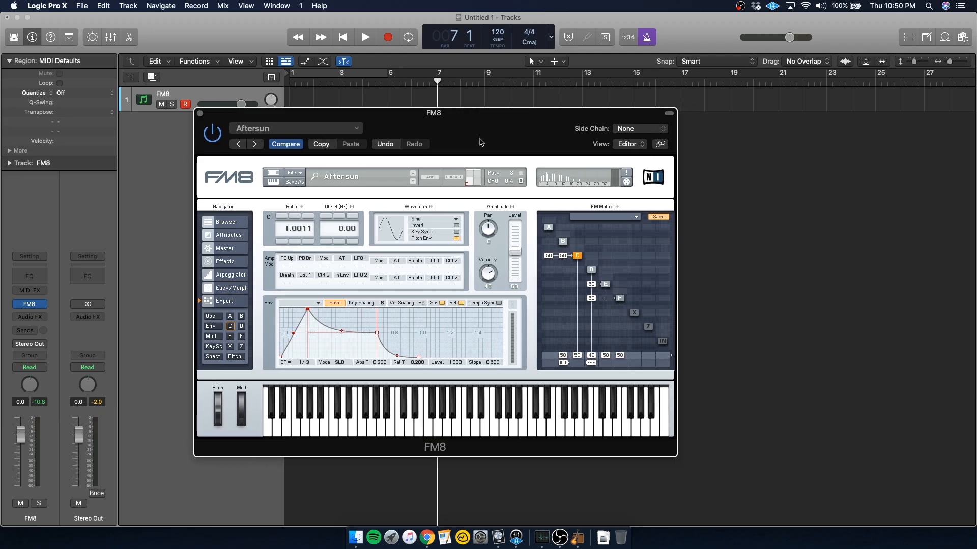
mouse_move(339, 342)
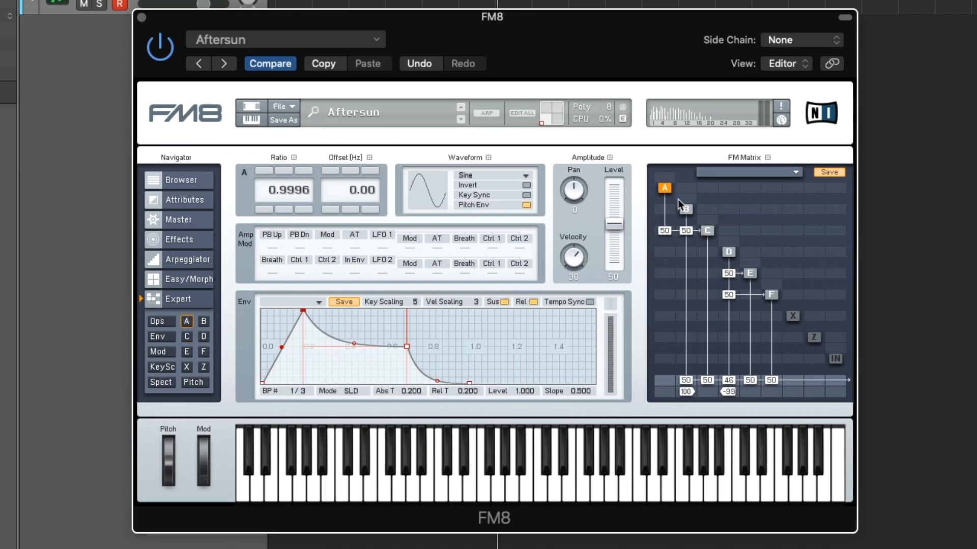
Inspect Aftersun's operators C and B in the FM matrix
click(707, 231)
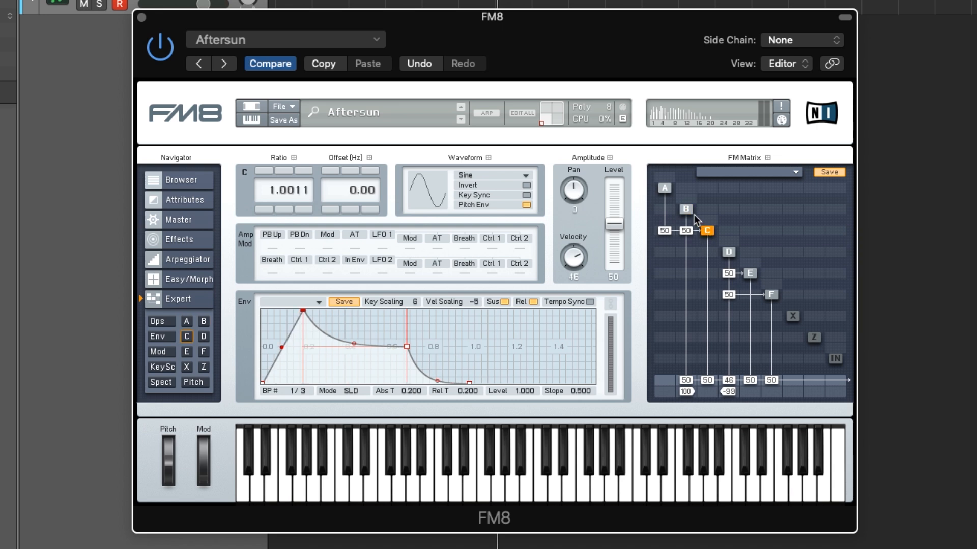
click(685, 209)
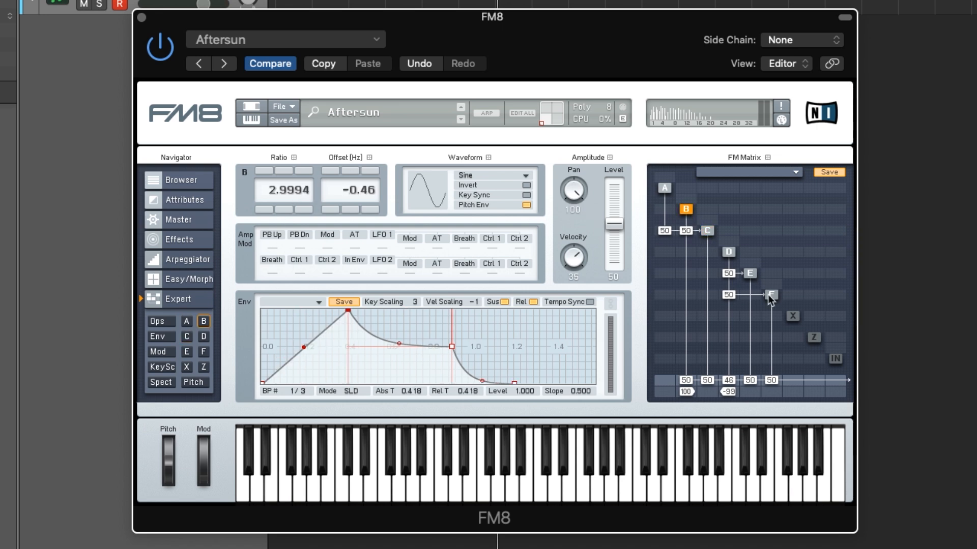
Load the Airpad preset and select its operator A to view the routing
click(771, 294)
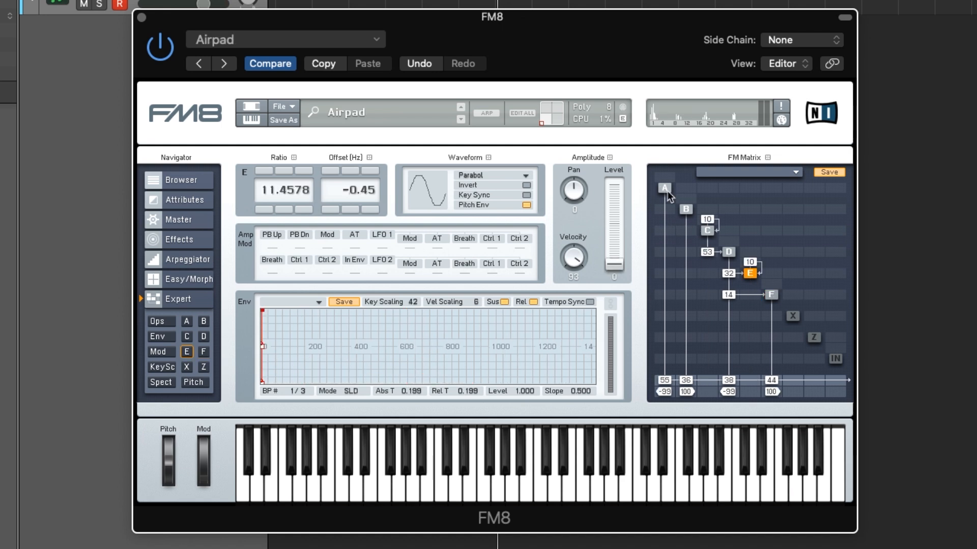
click(684, 210)
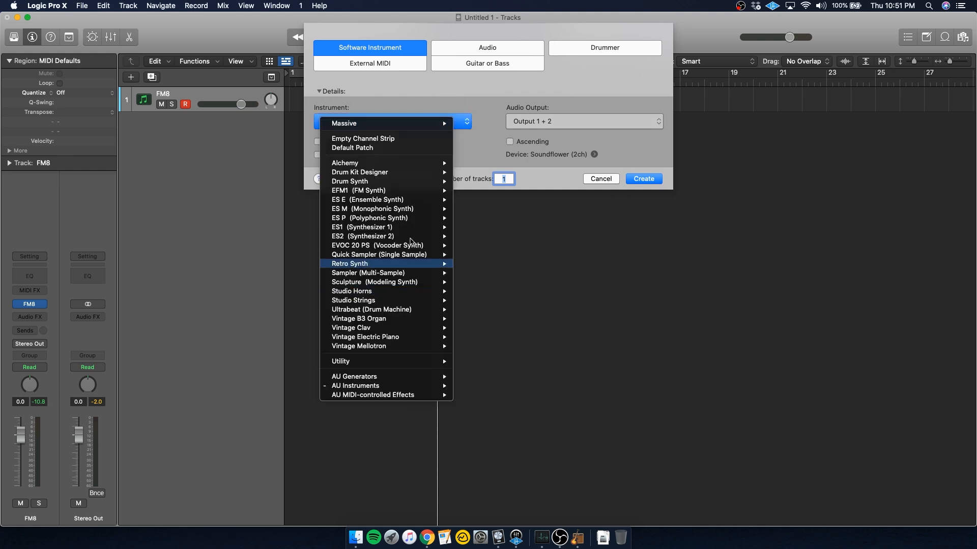
mouse_move(355, 385)
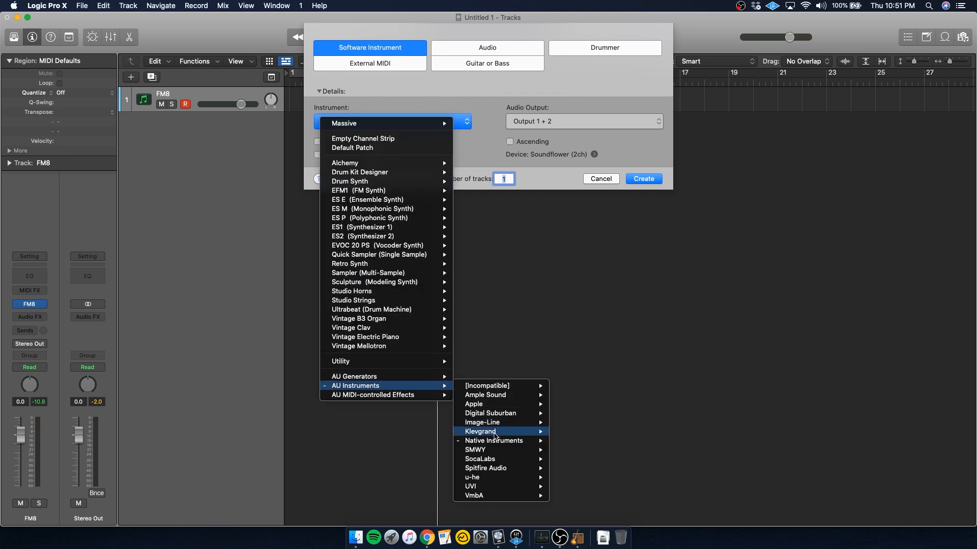
mouse_move(493, 441)
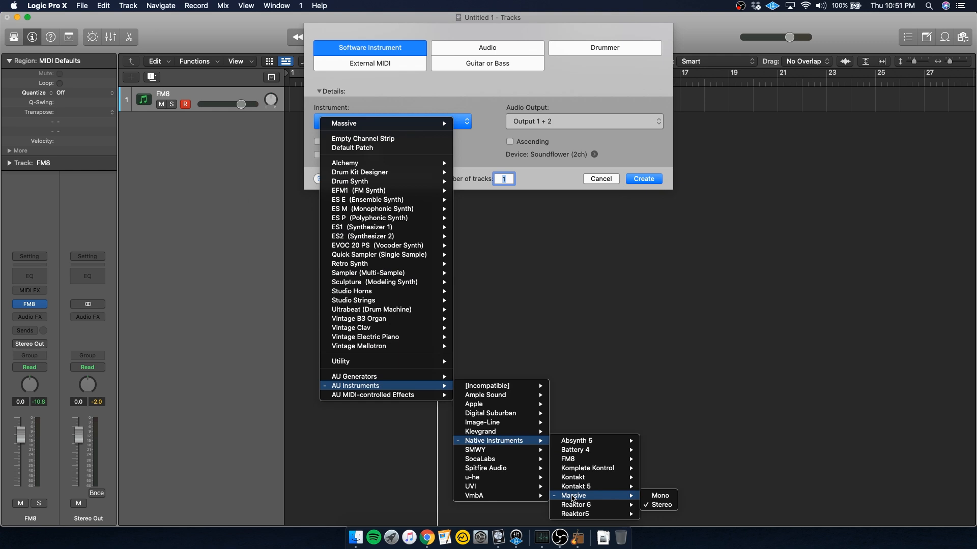
mouse_move(568, 459)
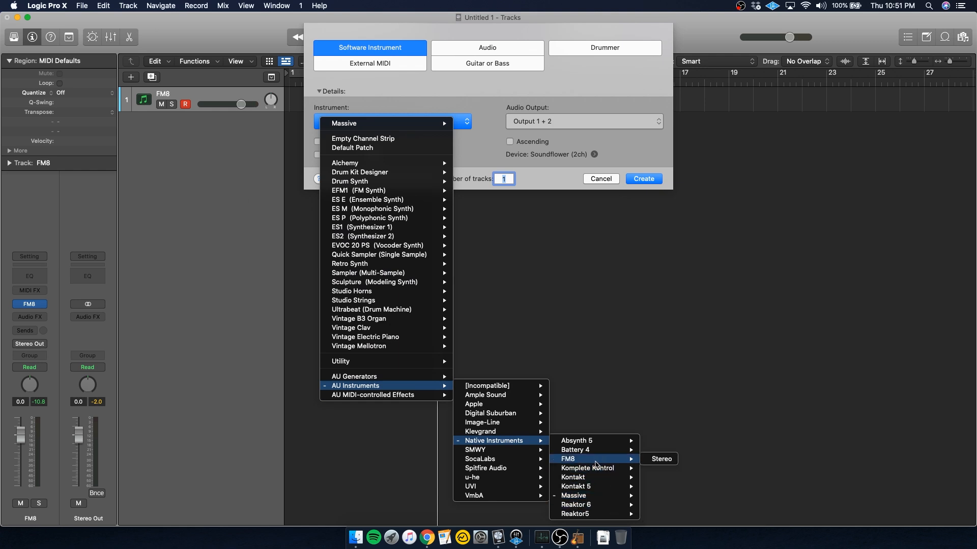
Create the stereo FM8 track NewSound and start a third track for Retro Synth
click(662, 459)
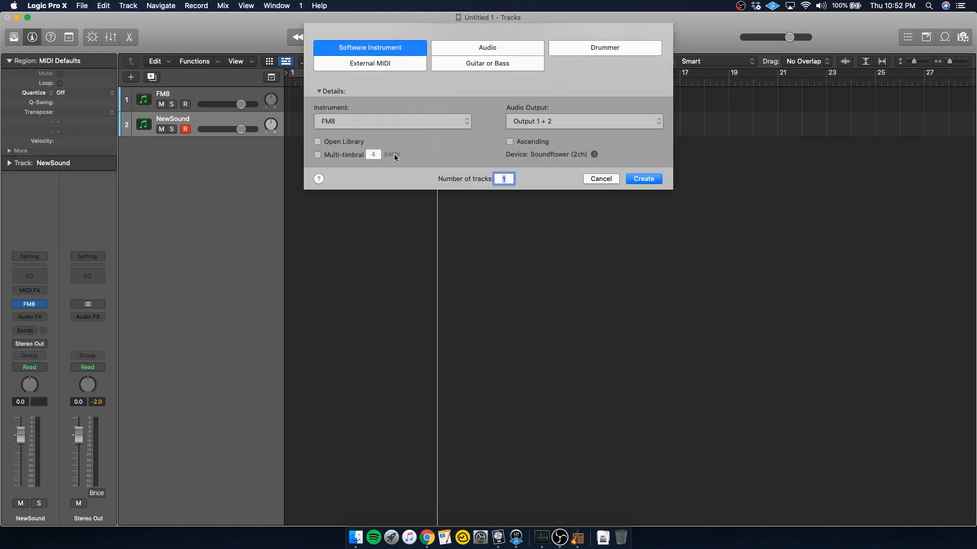
click(393, 121)
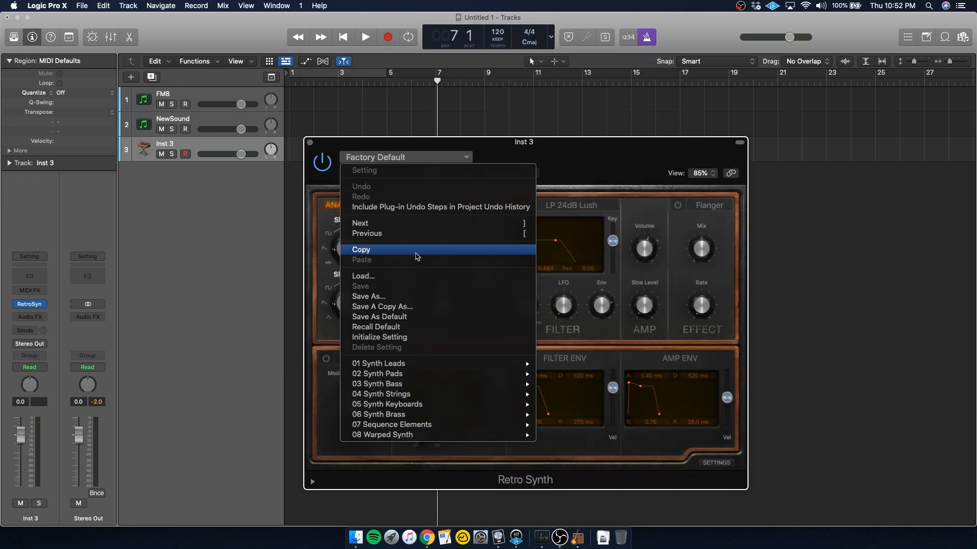
mouse_move(386, 404)
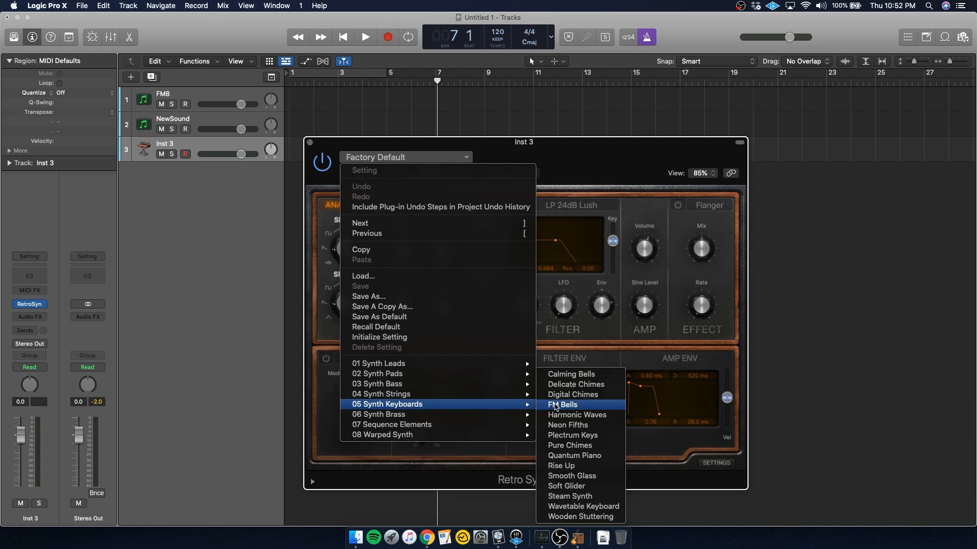
Load the FM Bells preset into Retro Synth and show its global and controller settings
click(561, 405)
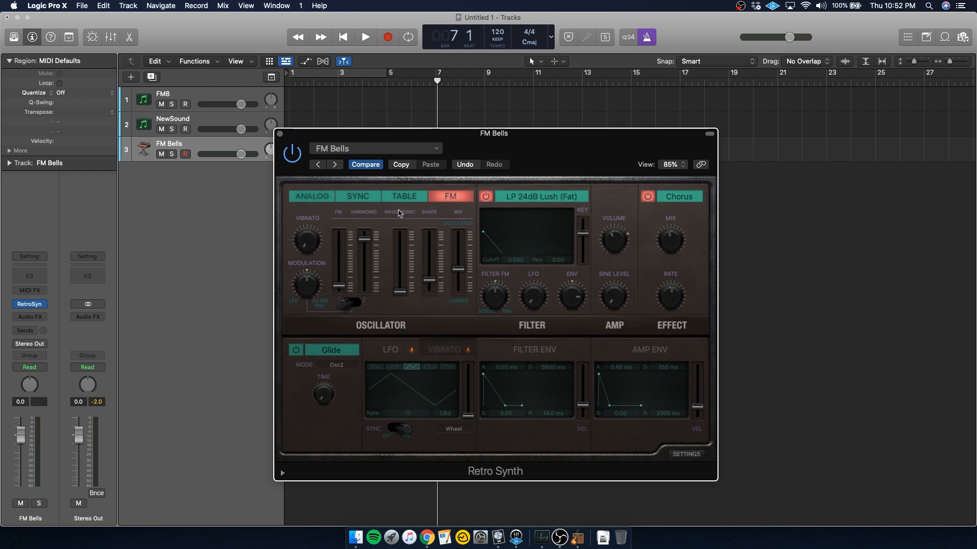
click(685, 454)
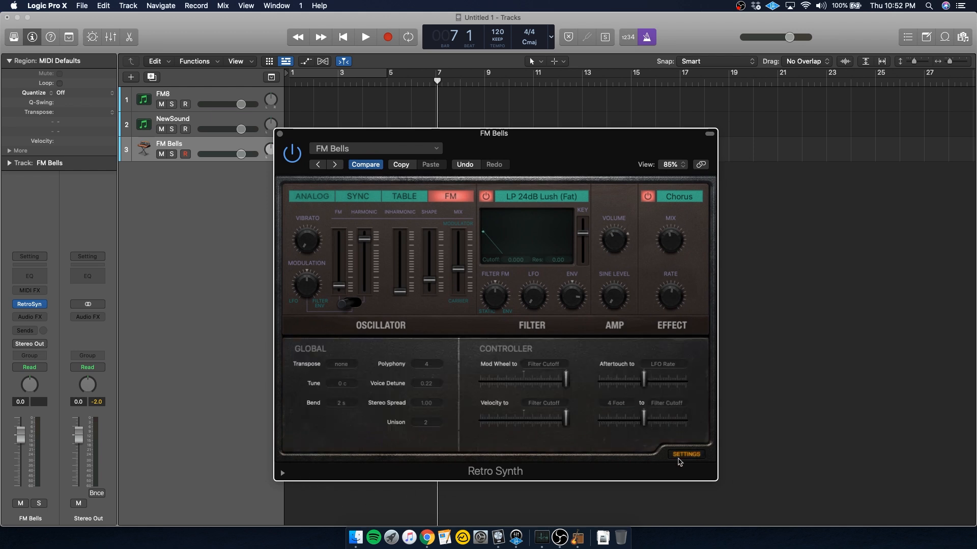
mouse_move(568, 181)
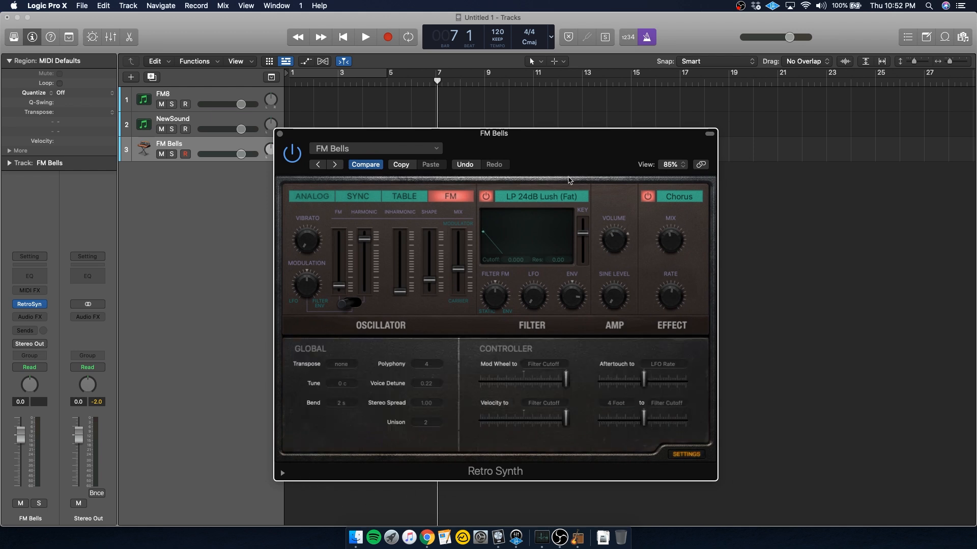